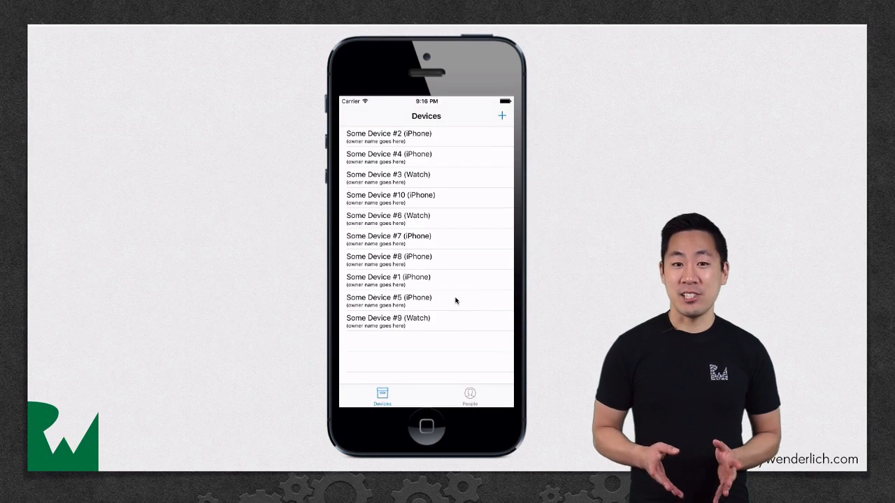
# Step: Assign Jane as the device's owner via the person picker and return to the devices list
pyautogui.click(469, 395)
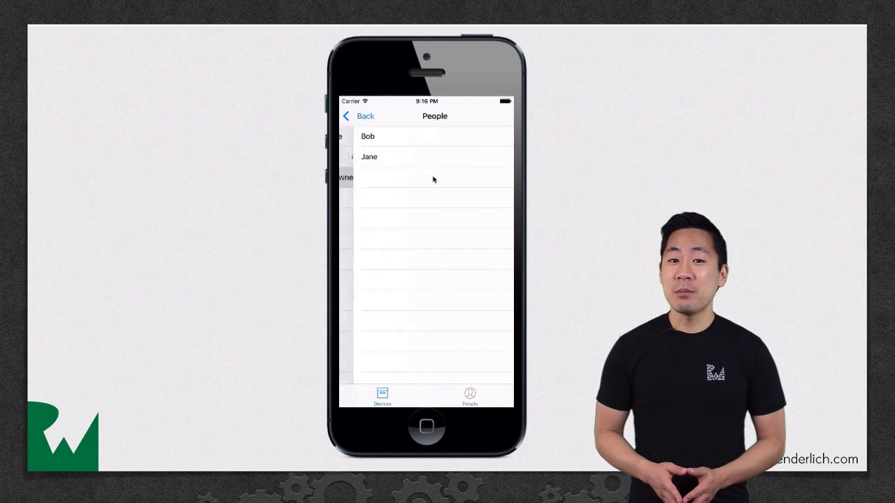
pyautogui.click(428, 156)
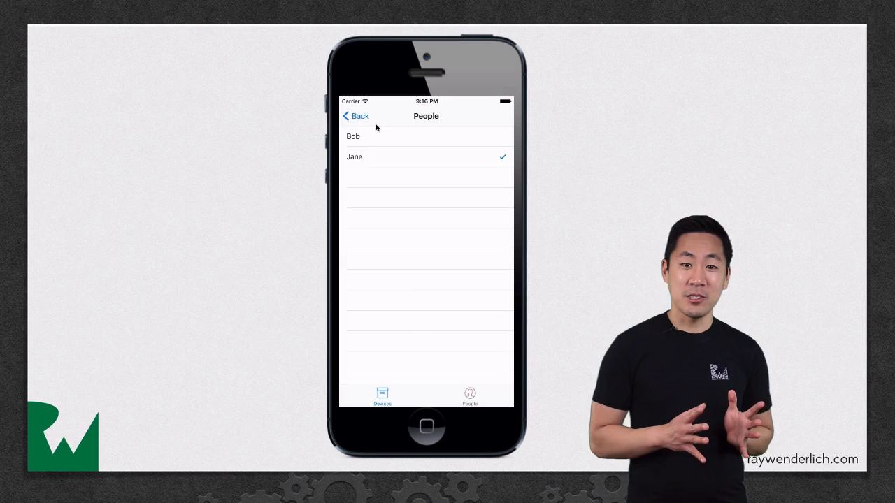
pyautogui.click(382, 394)
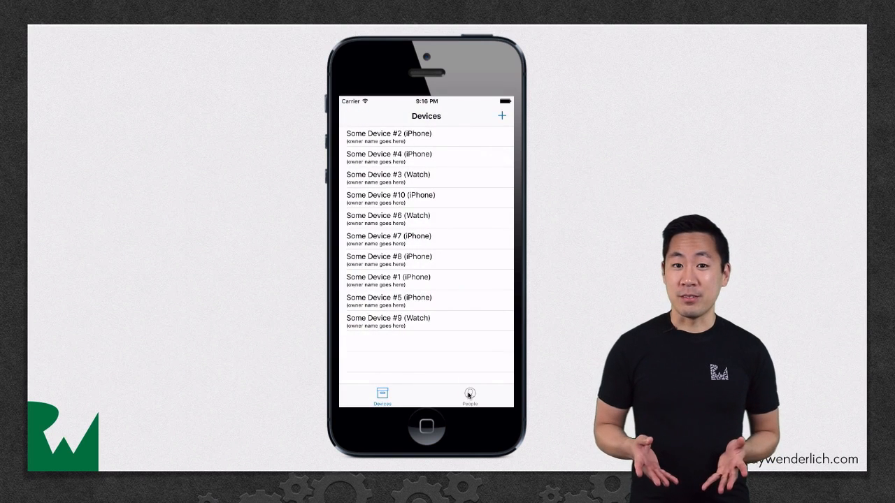
# Step: Show the People list containing Bob and Jane
pyautogui.click(470, 394)
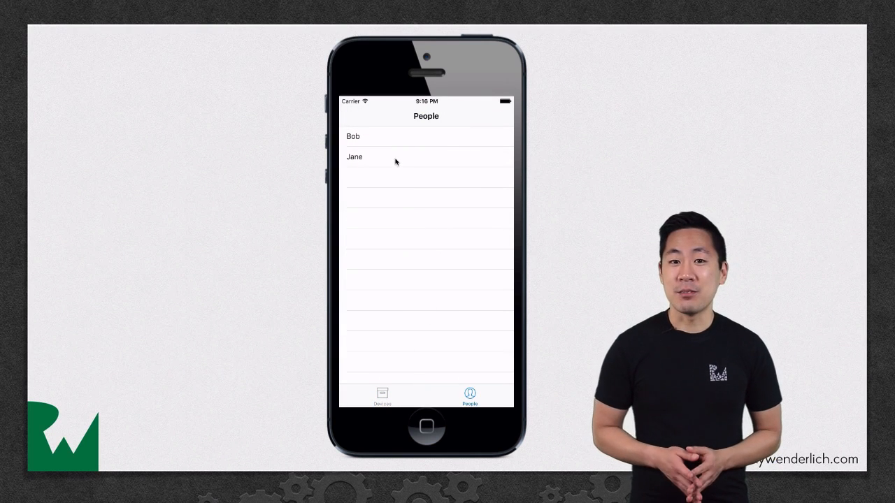
pyautogui.click(427, 157)
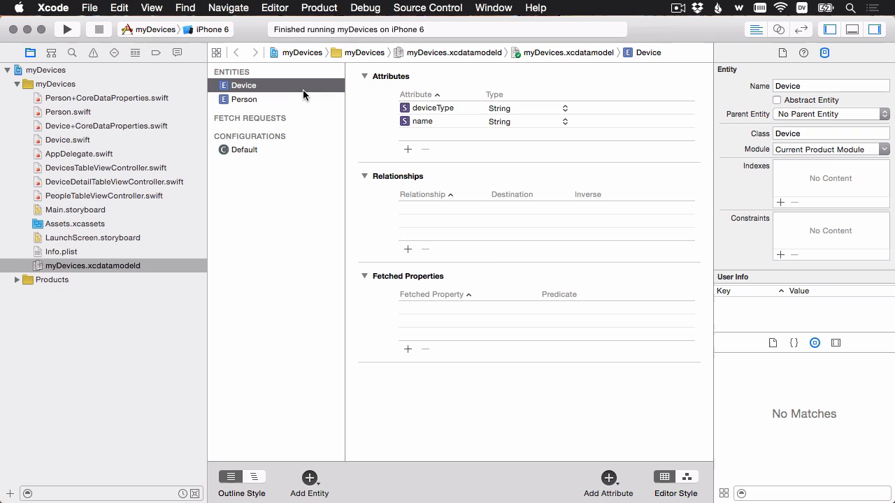
pyautogui.moveTo(408, 255)
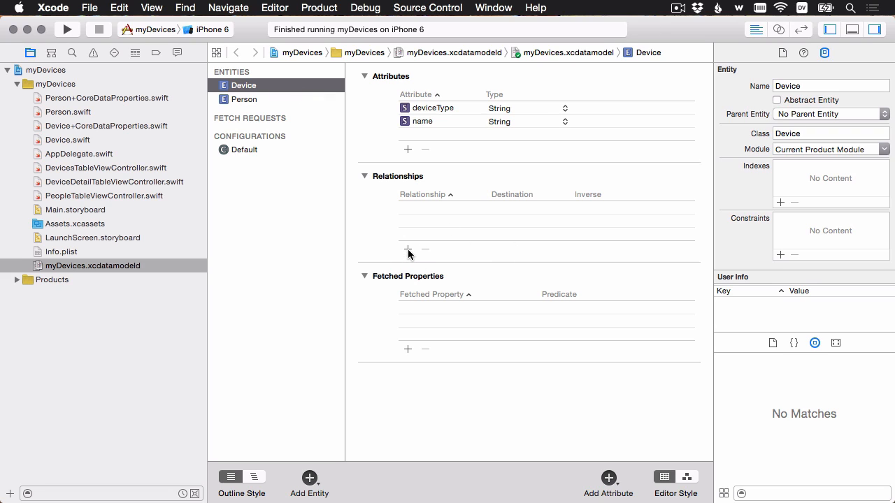
# Step: Add an 'owner' relationship on Device pointing to Person, kept as To One
pyautogui.click(409, 249)
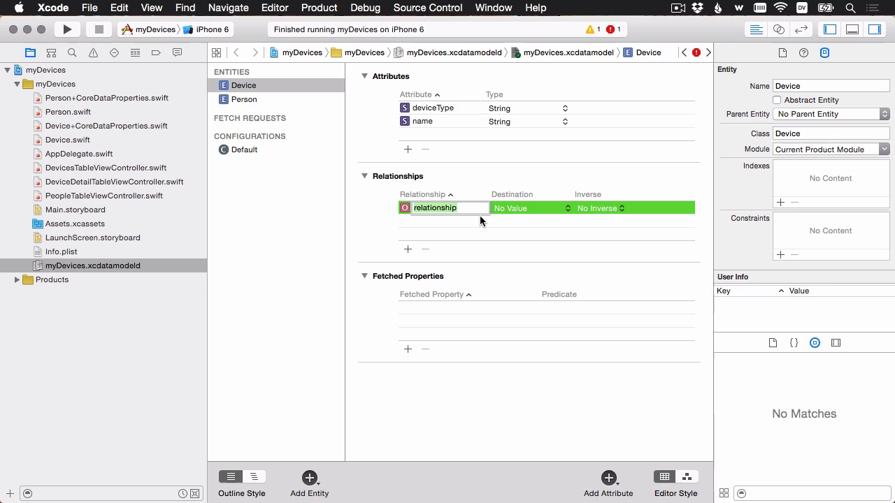
pyautogui.write('owner')
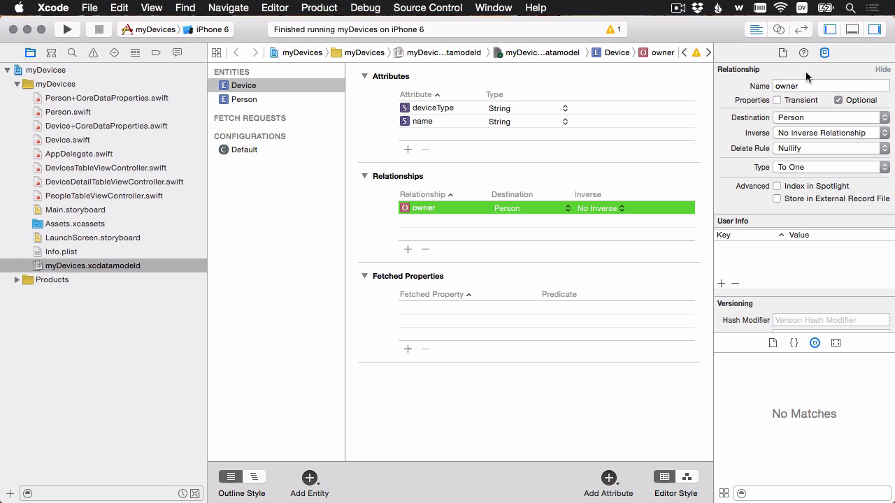
pyautogui.moveTo(832, 144)
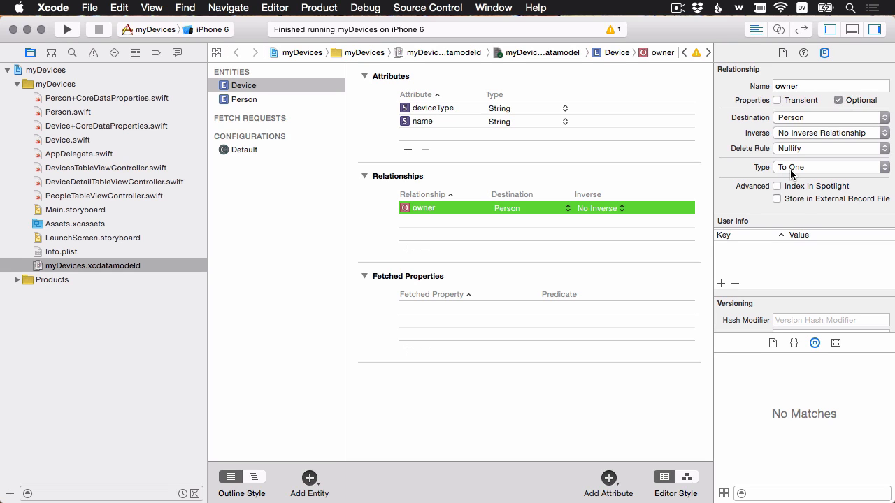
pyautogui.click(830, 166)
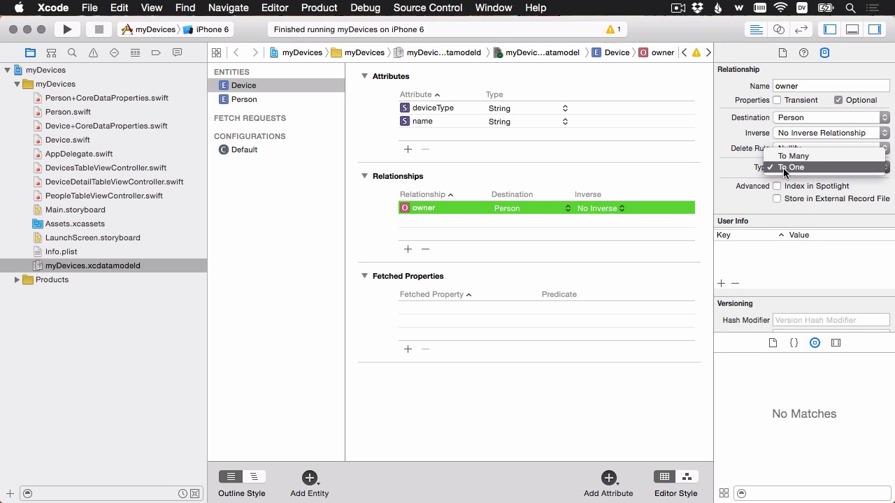
pyautogui.click(792, 168)
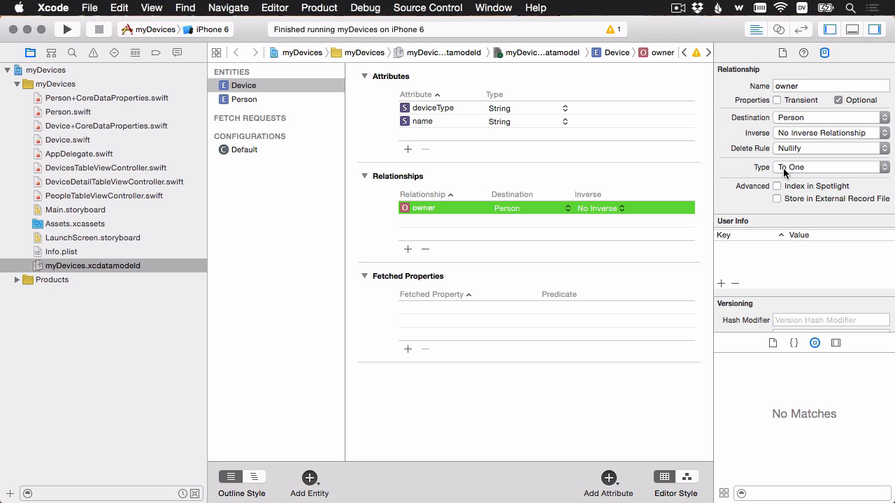
pyautogui.moveTo(628, 89)
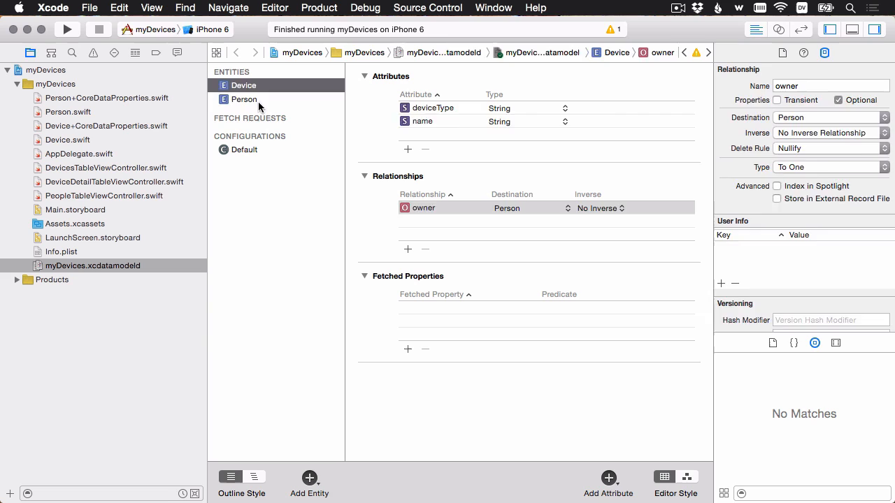
# Step: Add a 'devices' relationship on Person with Device as its destination
pyautogui.click(243, 98)
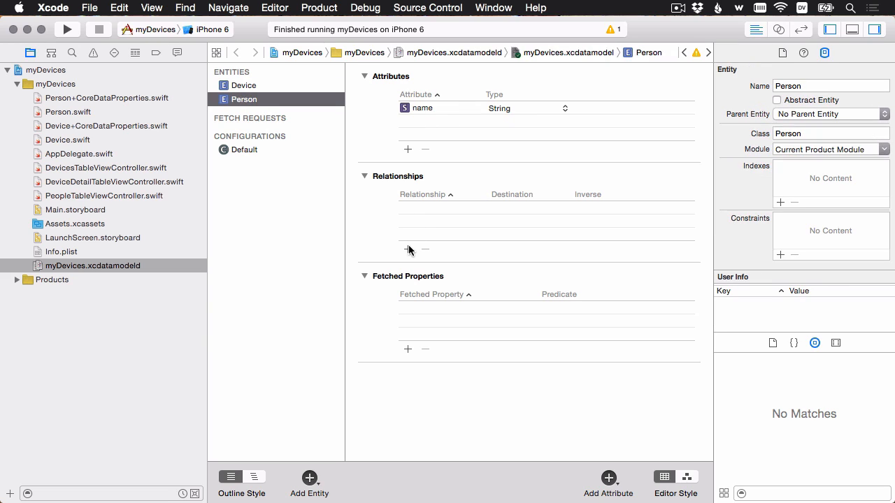
pyautogui.click(408, 249)
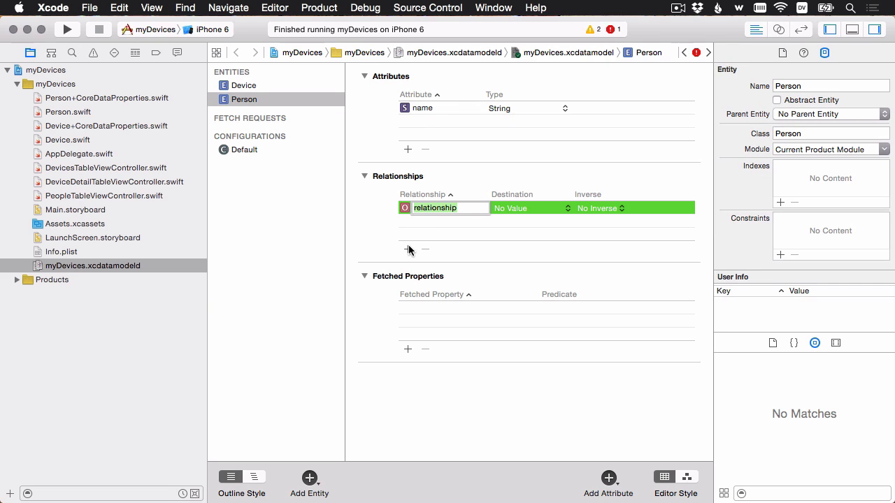
pyautogui.write('devices')
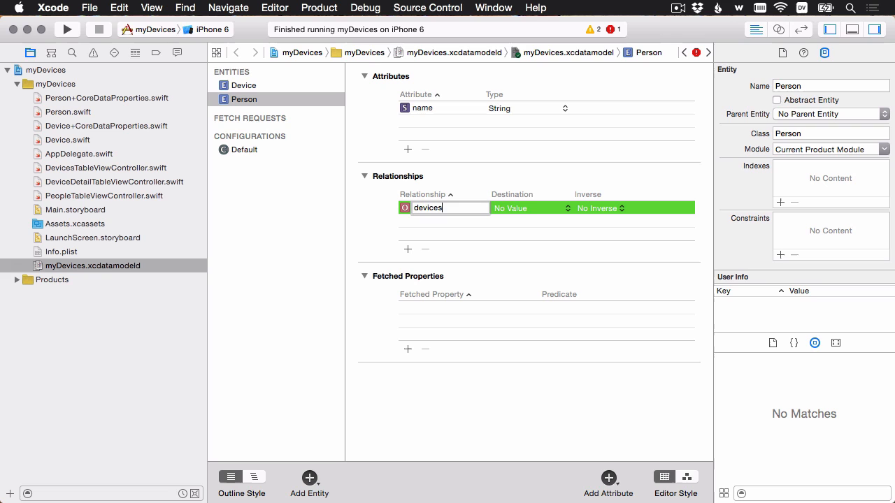
pyautogui.click(529, 207)
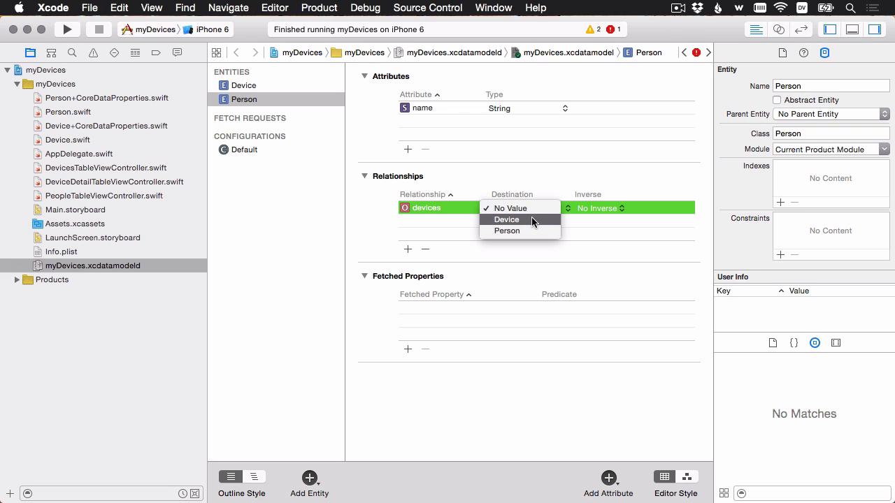
pyautogui.click(506, 219)
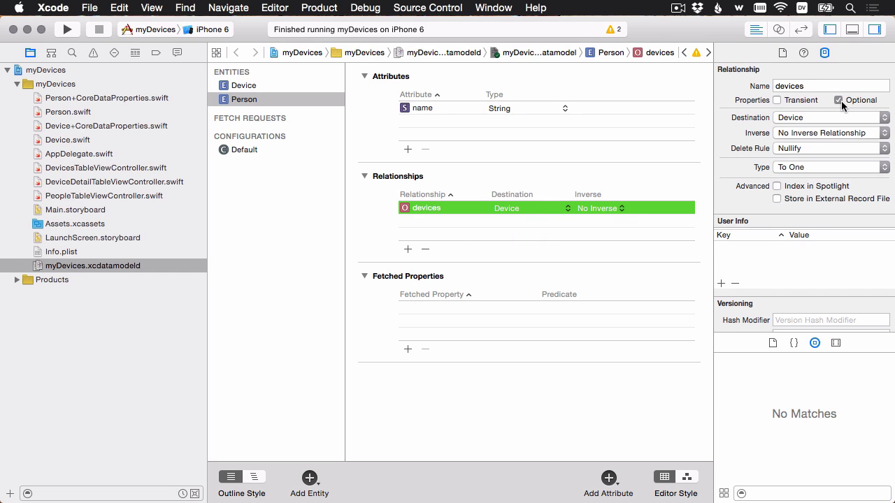
pyautogui.moveTo(839, 106)
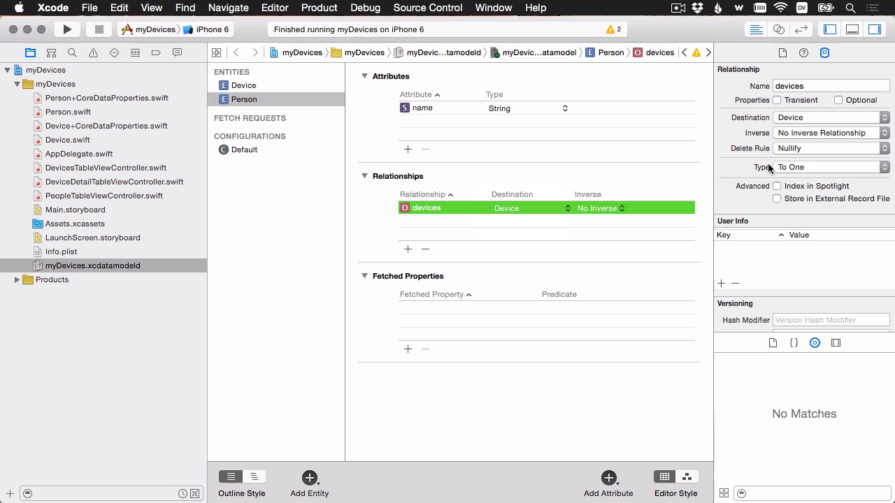
# Step: Make the devices relationship To Many with owner as its inverse
pyautogui.click(829, 167)
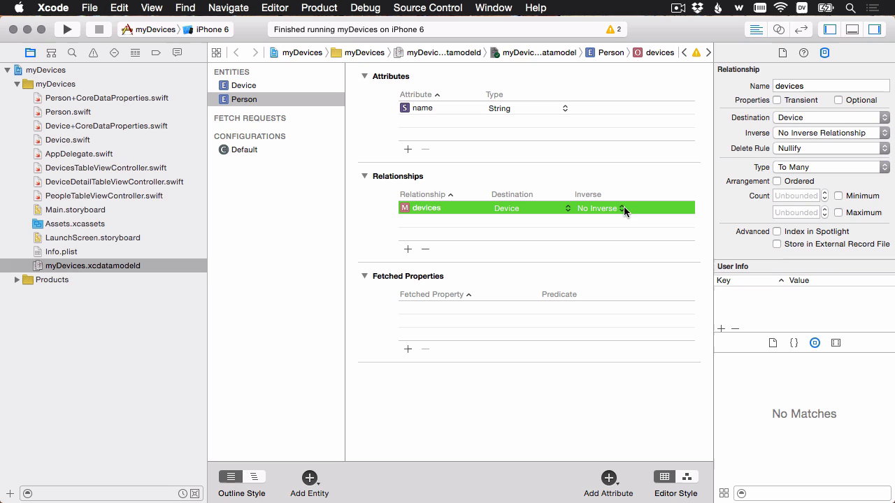
pyautogui.moveTo(613, 223)
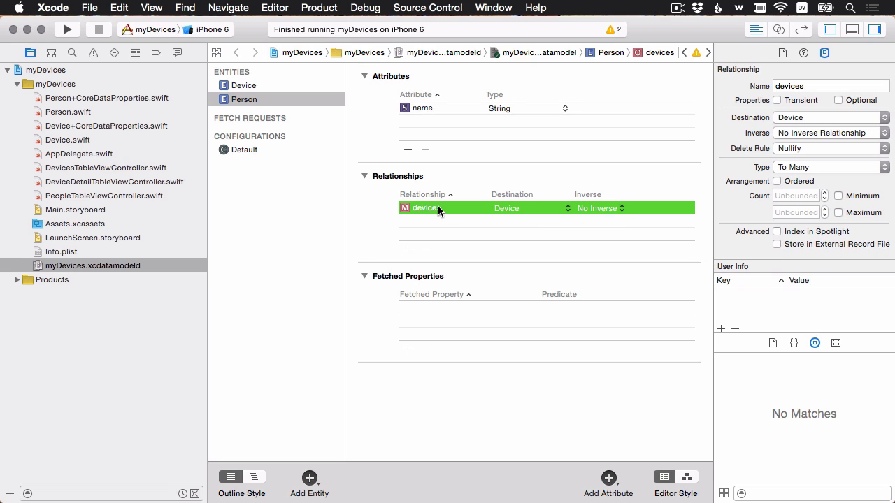
pyautogui.click(600, 207)
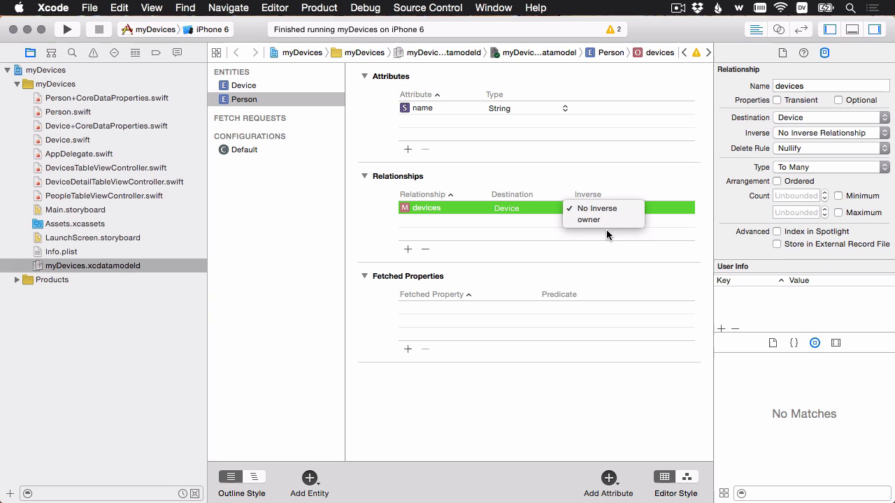
pyautogui.click(588, 219)
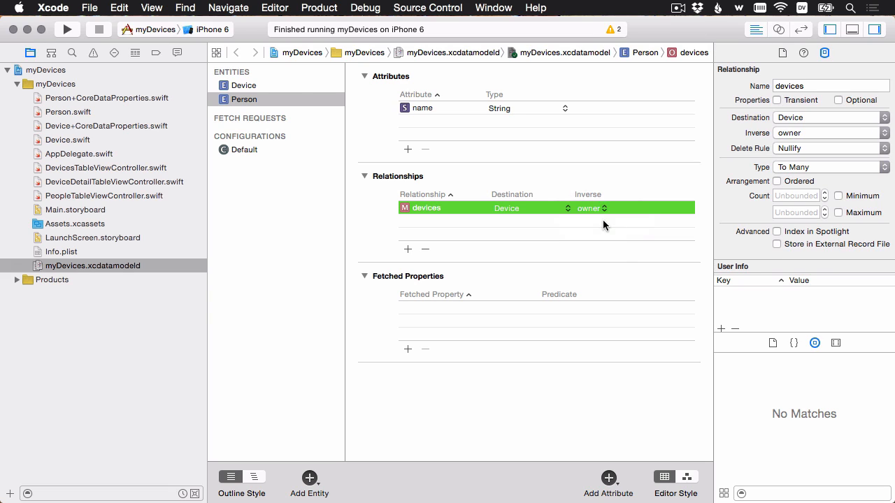
pyautogui.moveTo(269, 90)
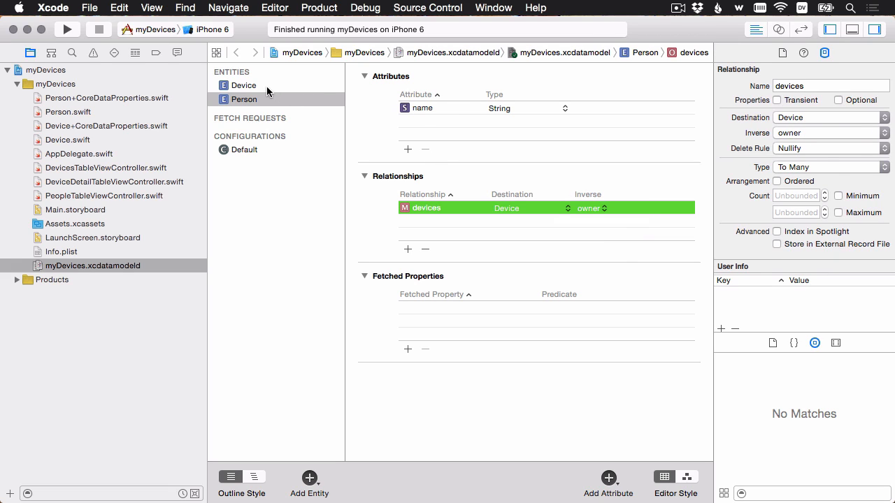
# Step: Check Device's owner relationship now lists devices as inverse, glancing at Person's properties file
pyautogui.click(244, 86)
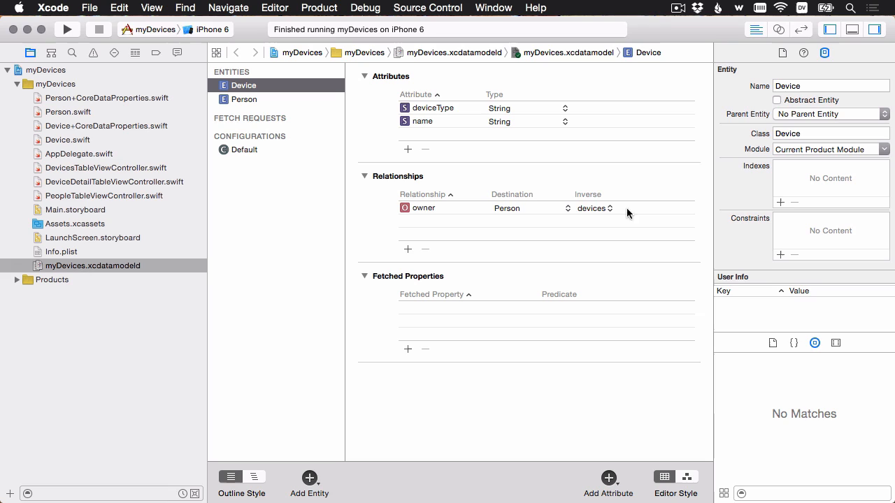
pyautogui.moveTo(576, 210)
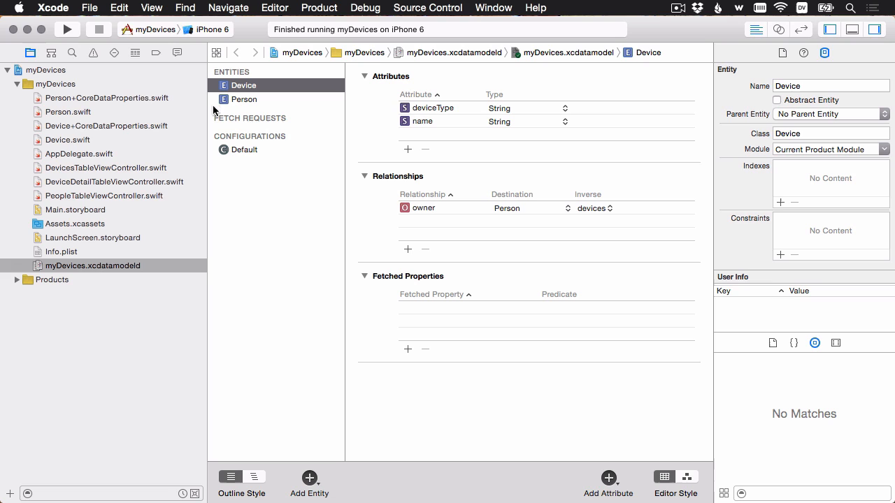
pyautogui.moveTo(89, 104)
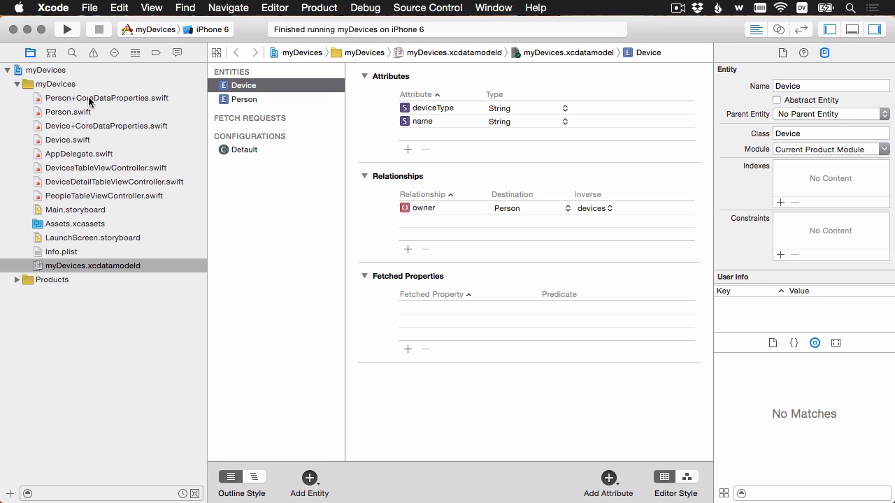
pyautogui.click(107, 98)
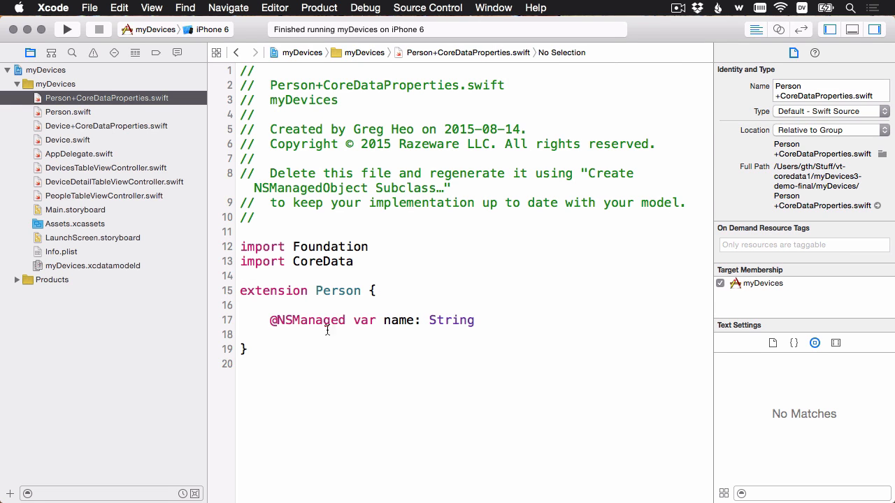
pyautogui.click(370, 320)
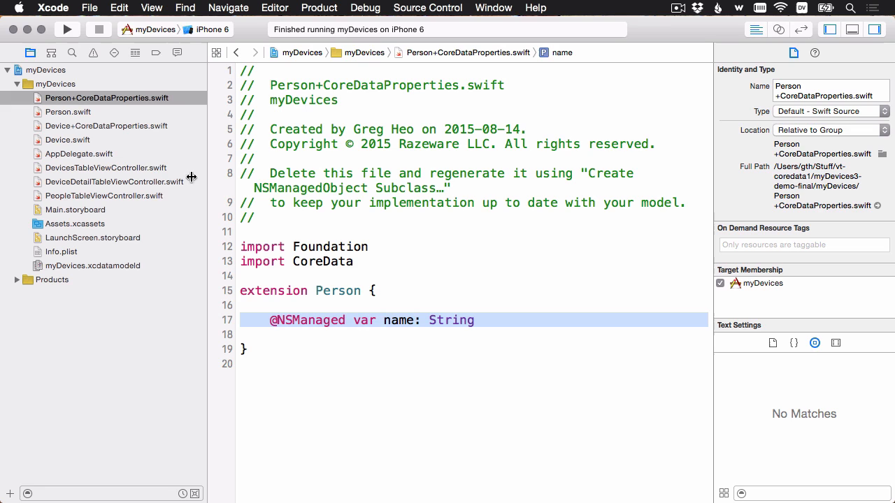
pyautogui.click(93, 266)
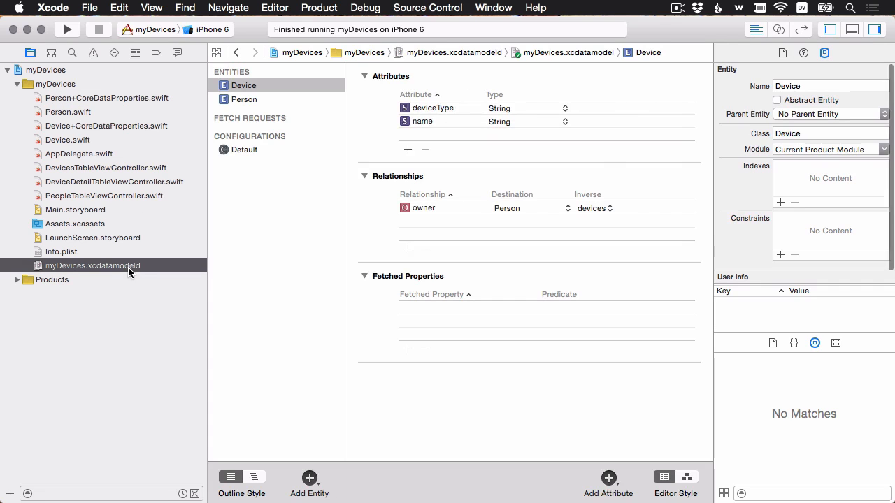
# Step: Create NSManagedObject subclasses for the myDevices model with Device and Person selected
pyautogui.click(274, 8)
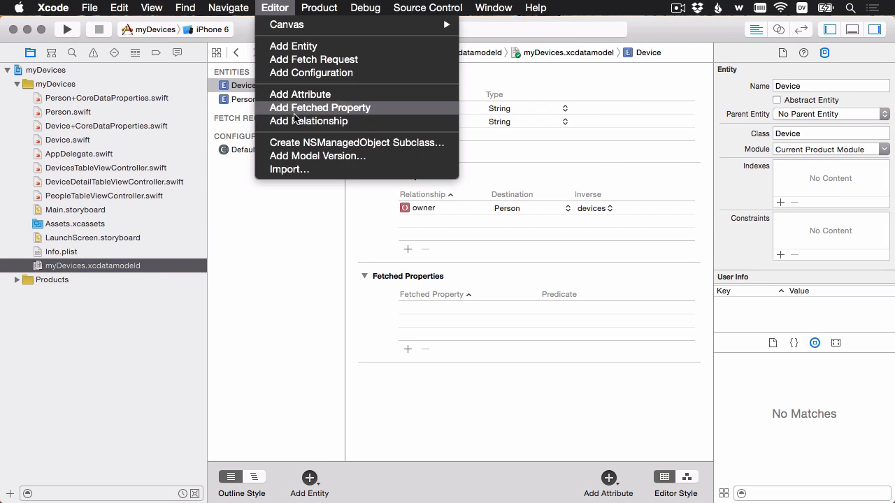
pyautogui.moveTo(386, 145)
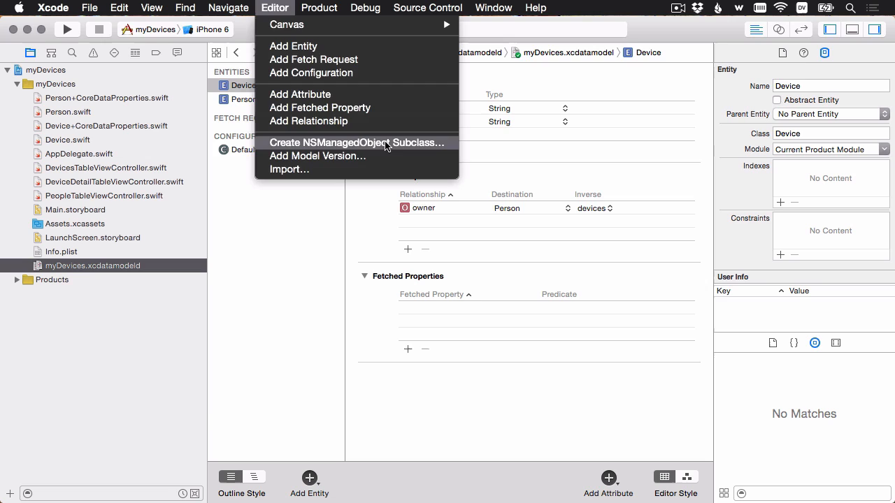
pyautogui.click(358, 143)
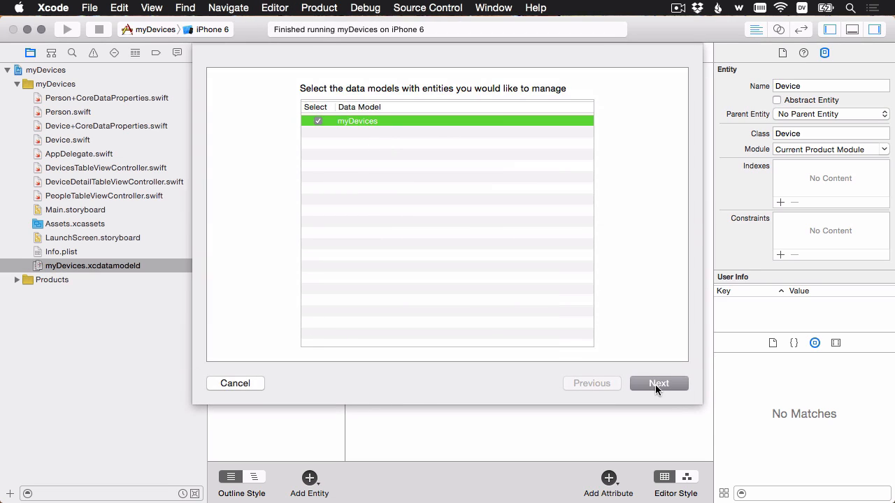
pyautogui.click(658, 383)
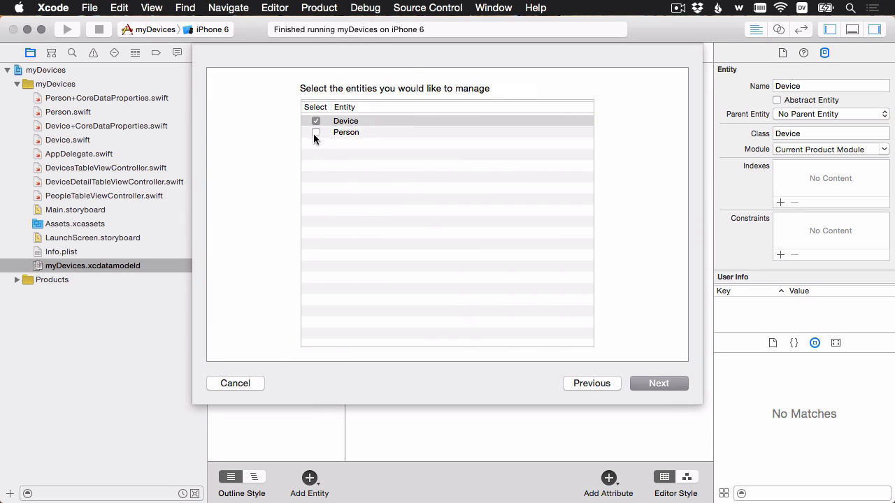
pyautogui.click(316, 132)
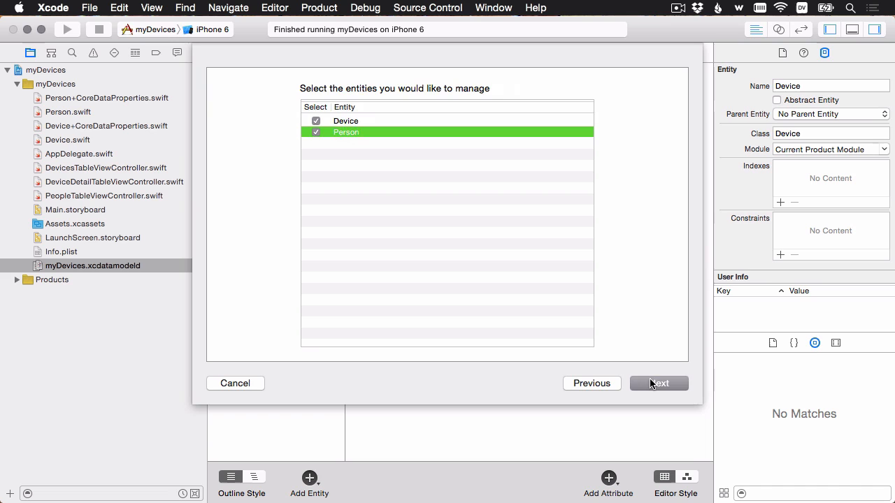
pyautogui.click(659, 383)
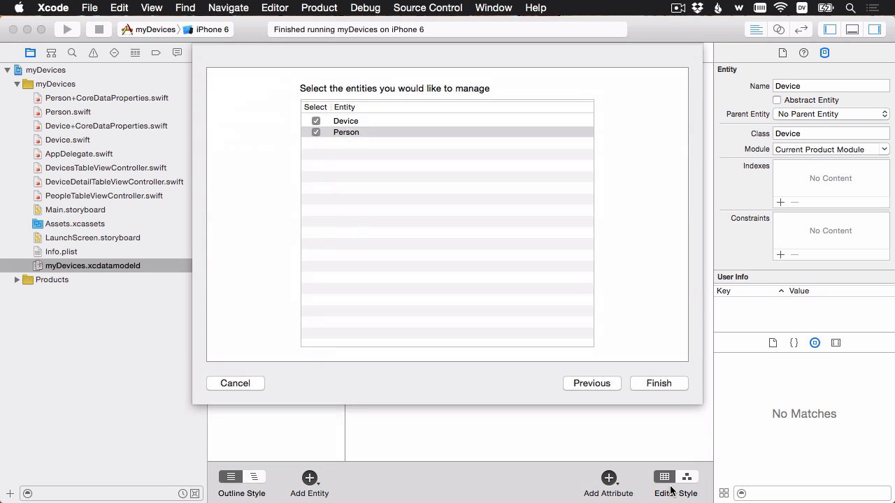
pyautogui.click(657, 383)
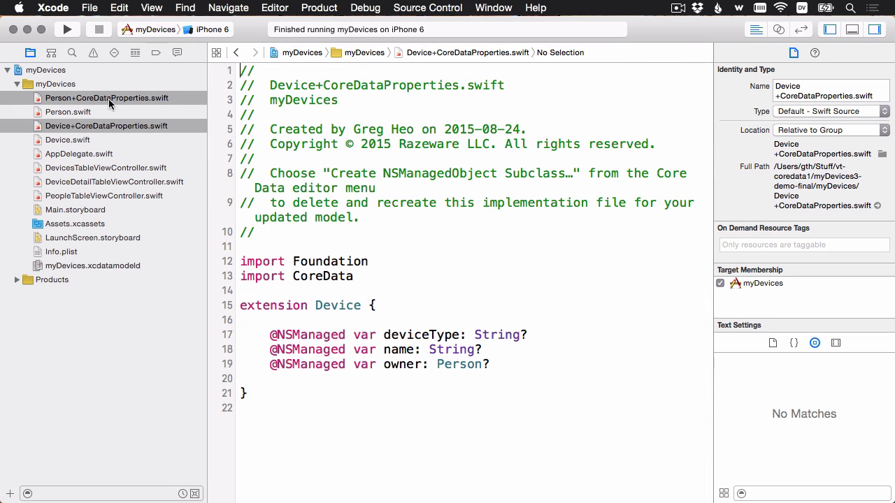
pyautogui.moveTo(133, 123)
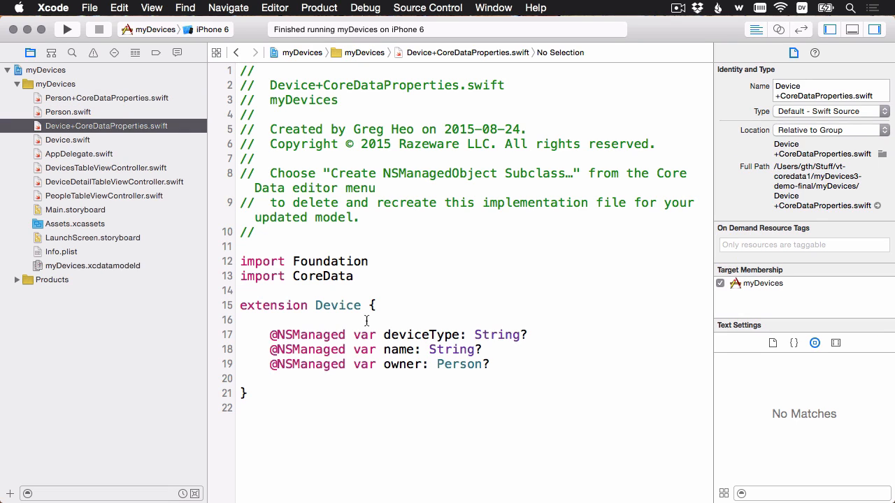
# Step: Review Device's owner property, Person's devices property, and the Person and Device class files
pyautogui.click(399, 364)
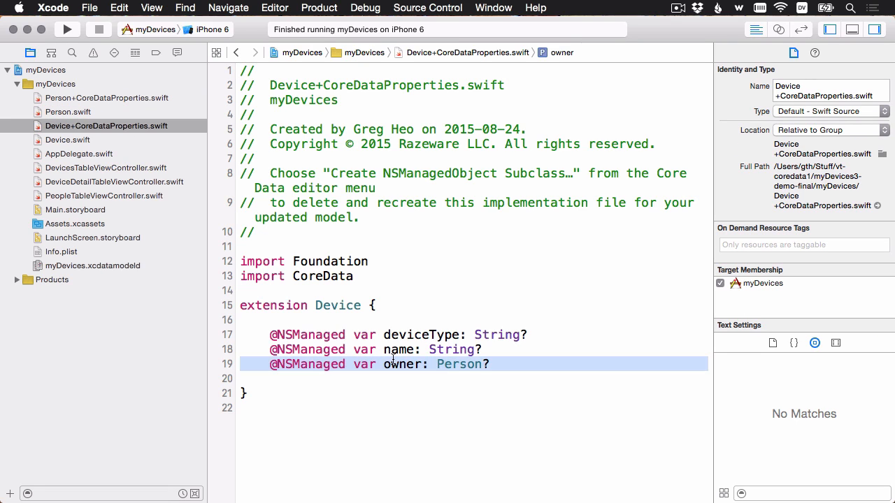
pyautogui.moveTo(129, 101)
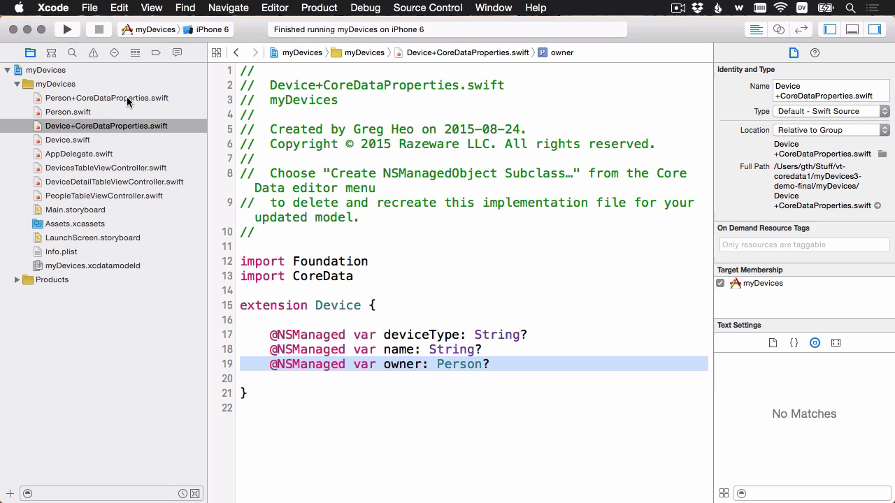
pyautogui.click(106, 98)
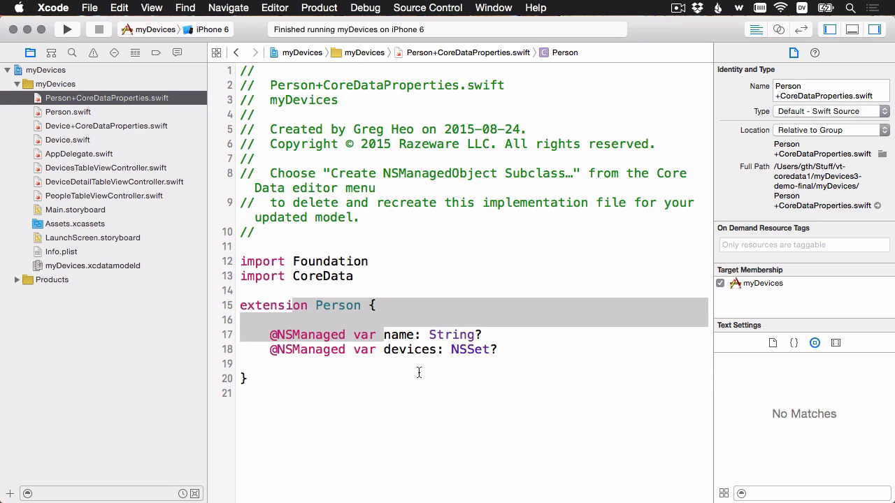
pyautogui.click(417, 349)
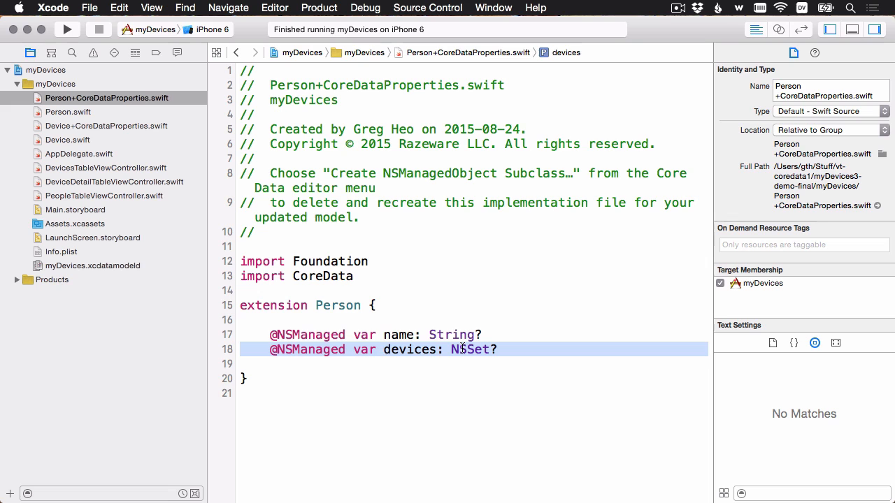
pyautogui.click(67, 112)
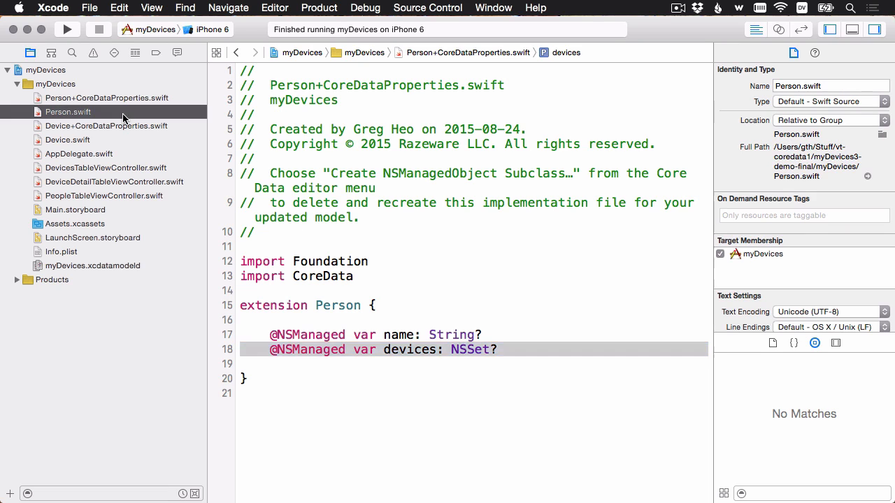
pyautogui.click(67, 140)
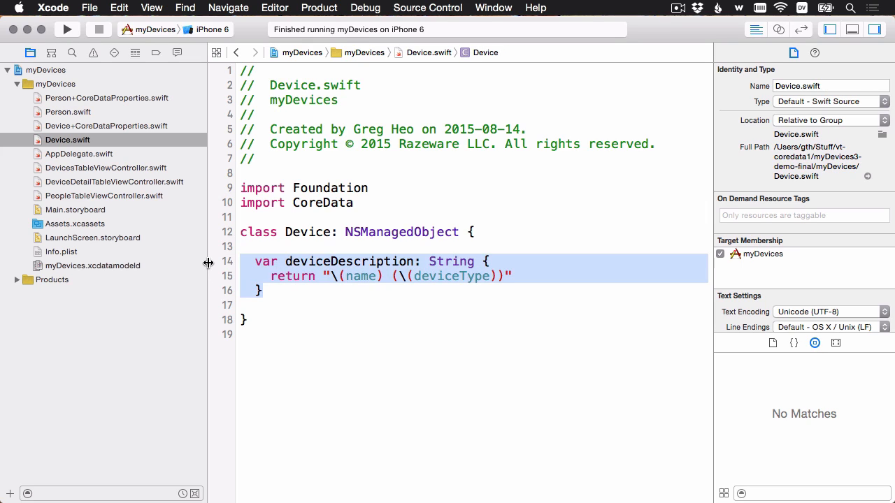
pyautogui.moveTo(319, 277)
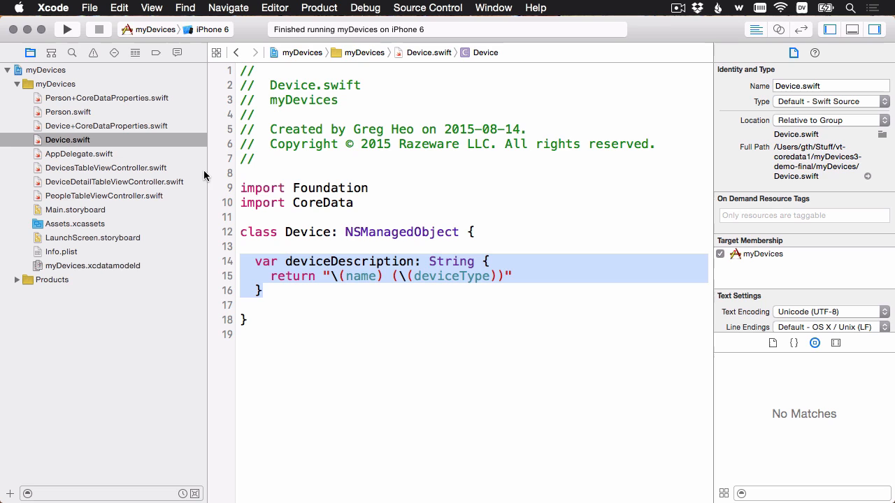
pyautogui.click(106, 125)
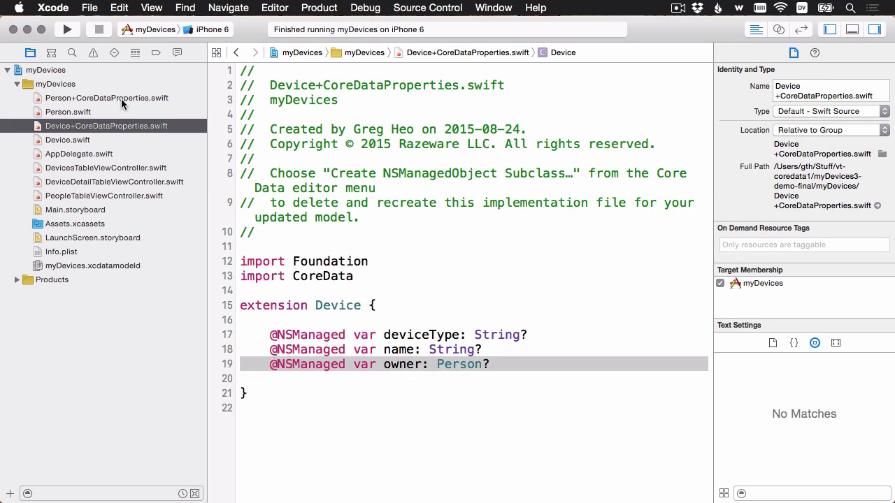
pyautogui.moveTo(193, 313)
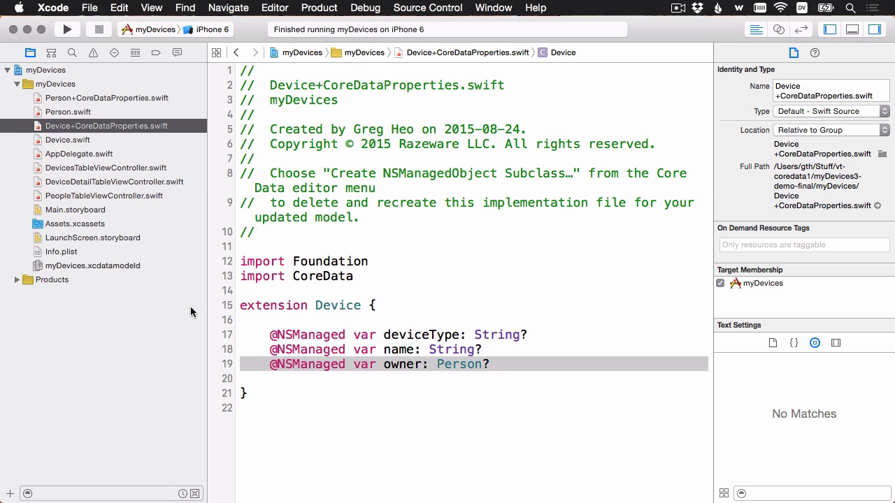
# Step: Inspect the Device entity's name attribute in the myDevices data model
pyautogui.click(92, 266)
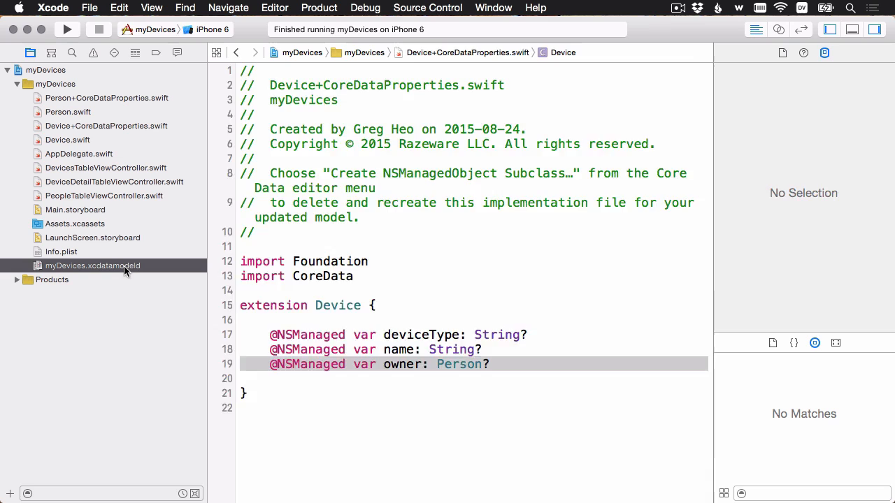
pyautogui.click(93, 265)
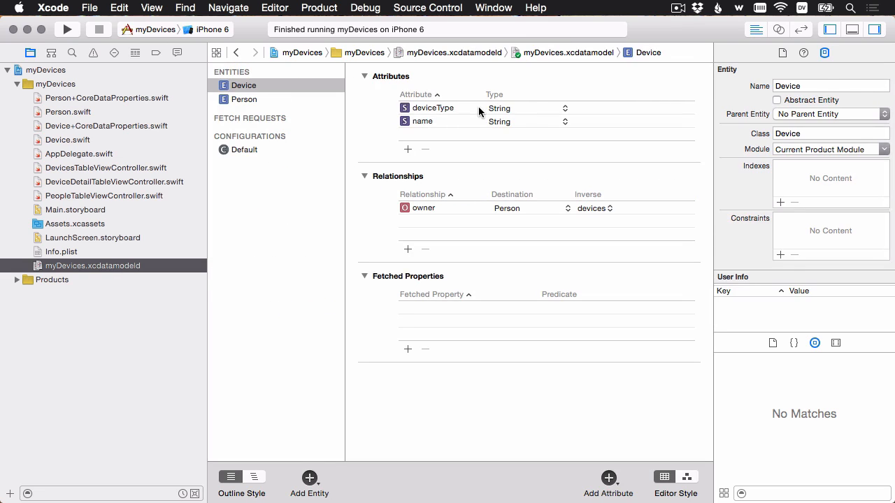
pyautogui.click(422, 120)
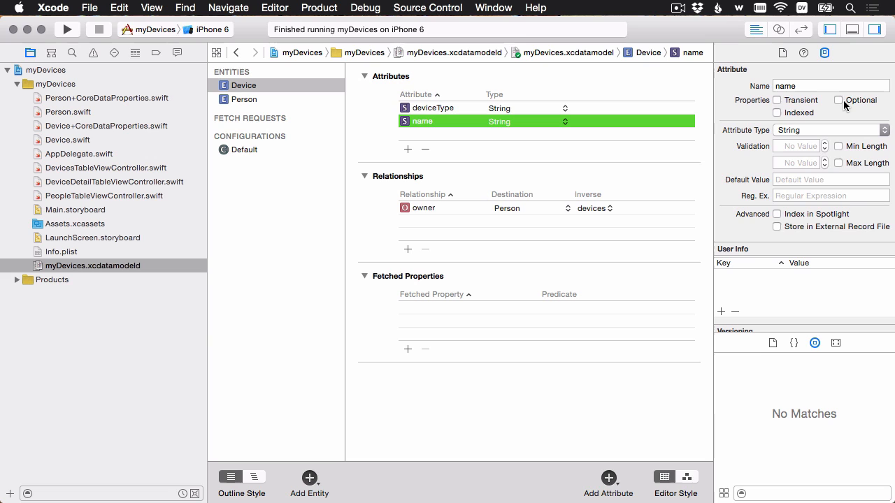
pyautogui.click(106, 98)
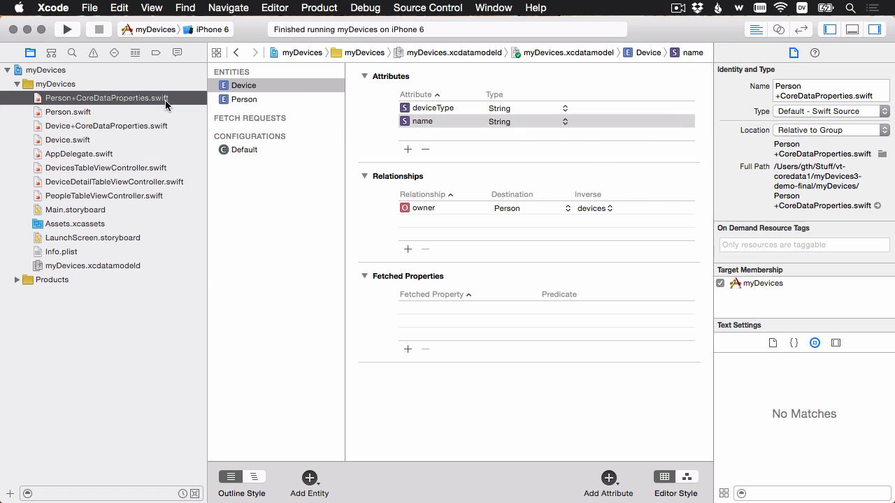
# Step: Remove the optional ? from Person's name and devices and Device's deviceType and name, leaving owner optional
pyautogui.click(107, 98)
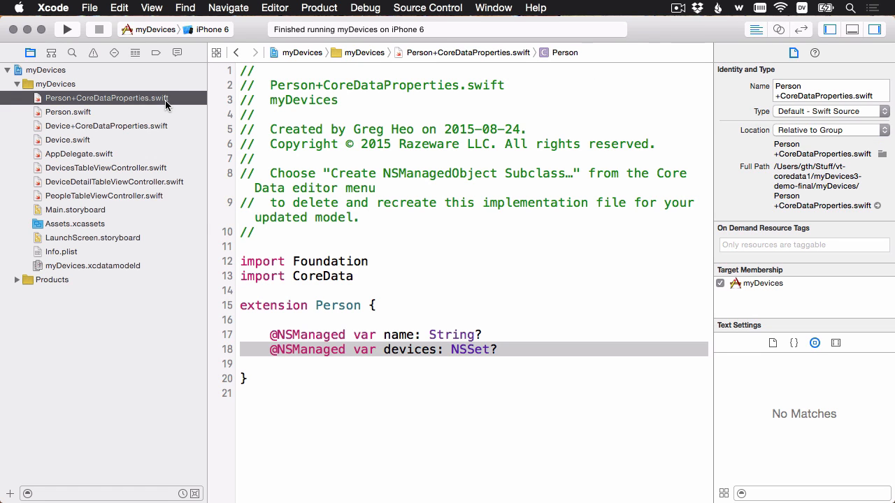
pyautogui.moveTo(523, 330)
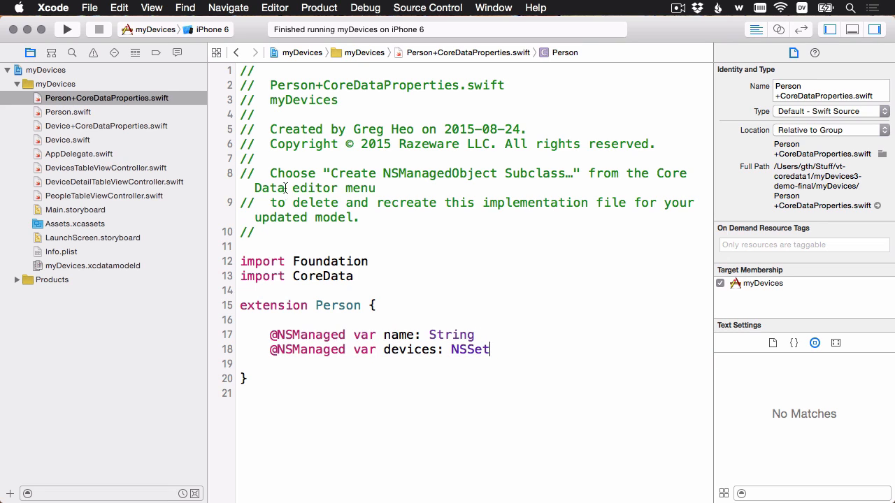
pyautogui.click(106, 126)
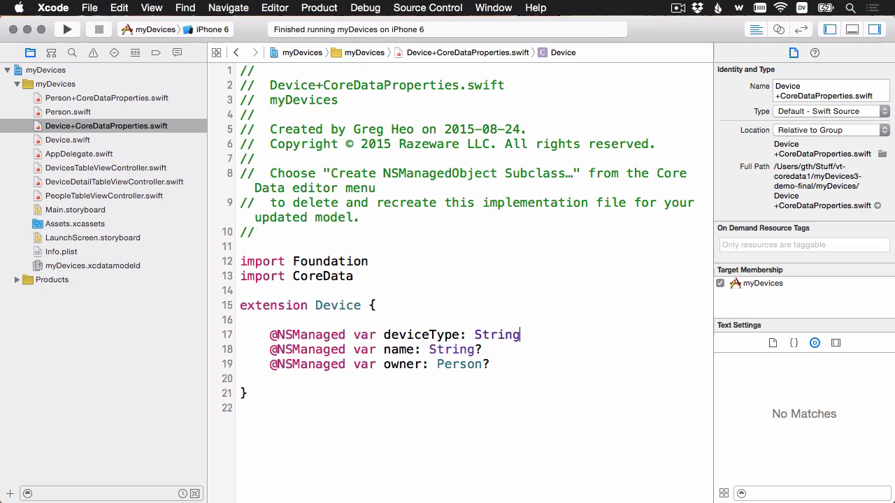
pyautogui.click(403, 363)
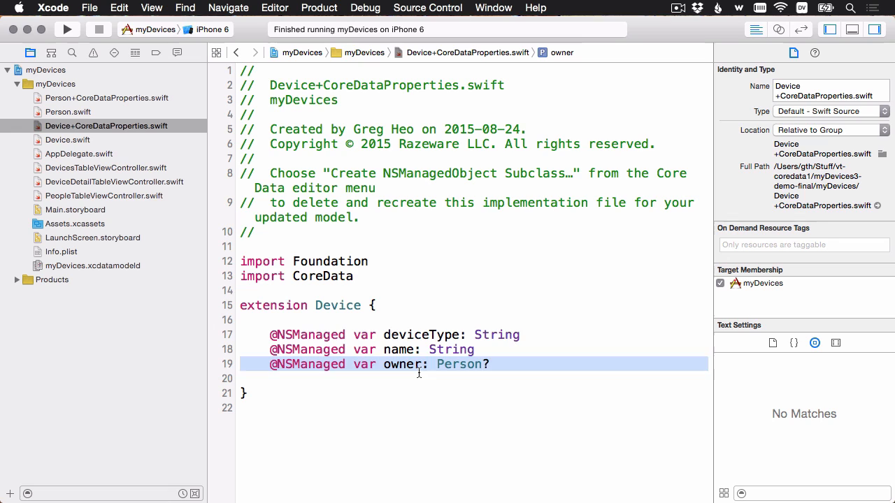
pyautogui.click(426, 363)
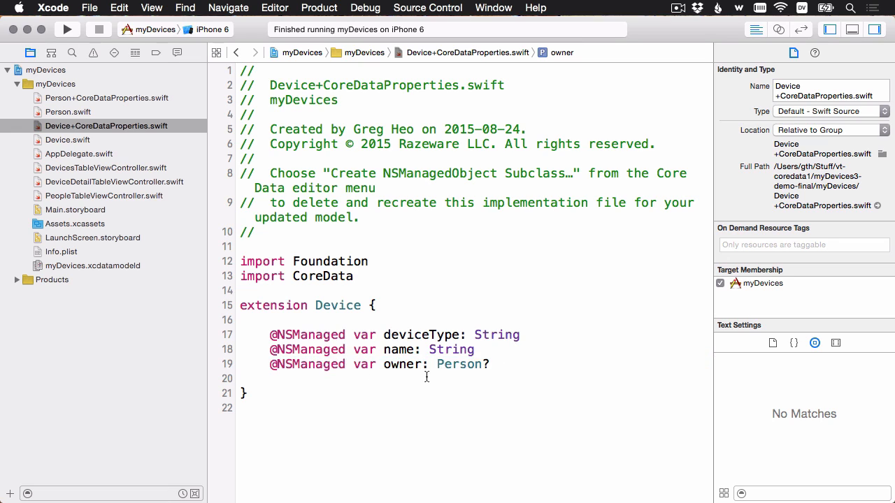
pyautogui.click(492, 364)
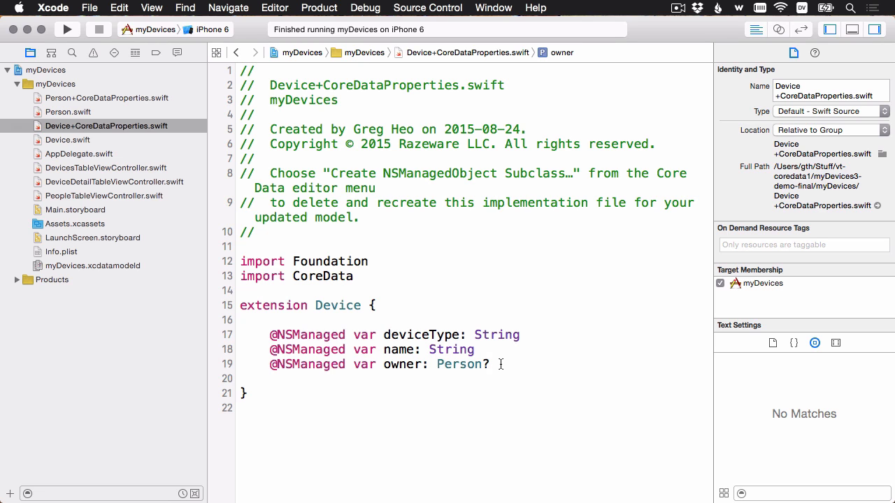
# Step: Build and run the app, hitting the incompatible-store error in AppDelegate
pyautogui.click(67, 30)
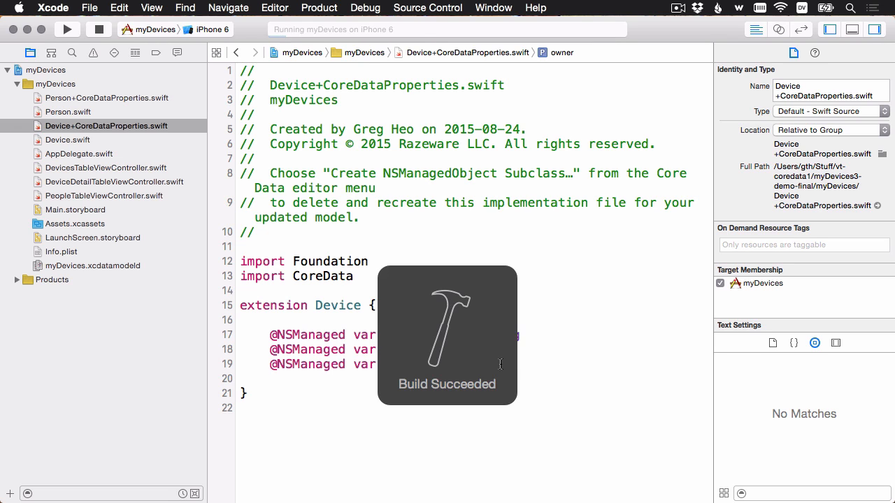
pyautogui.click(68, 30)
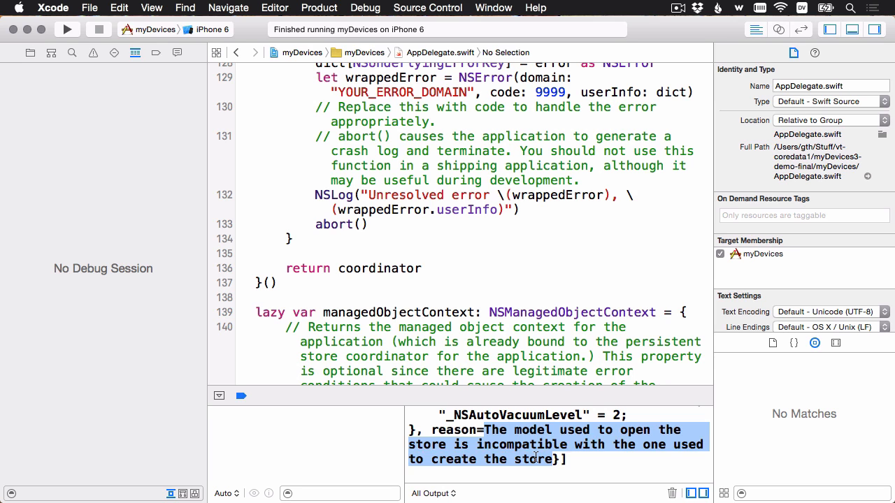
# Step: Locate the persistentStoreCoordinator setup where the store is added with options: nil
pyautogui.scroll(3)
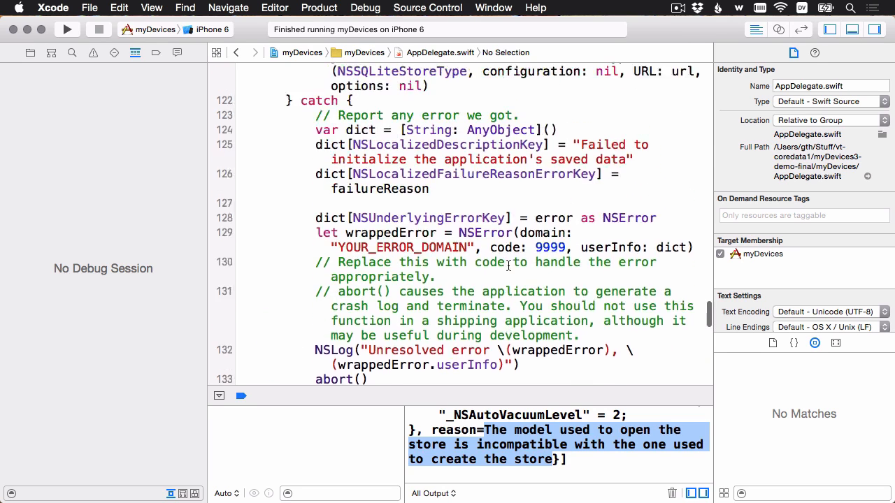
pyautogui.scroll(3)
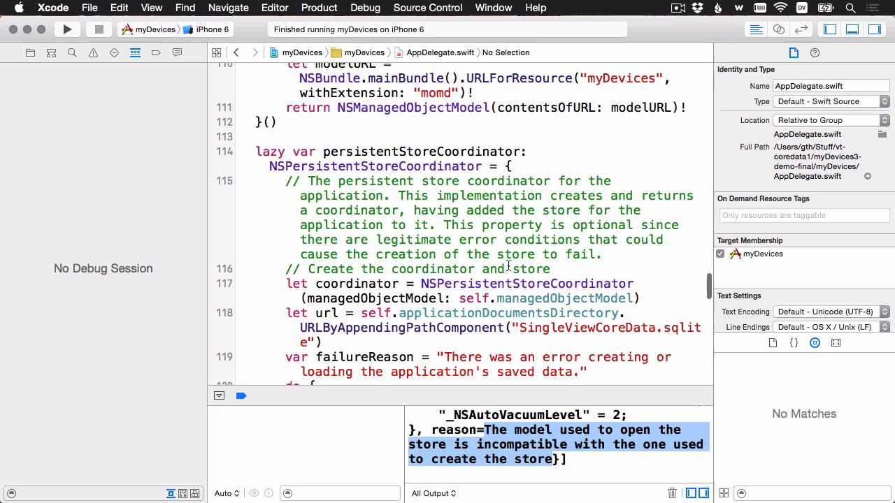
pyautogui.doubleClick(420, 151)
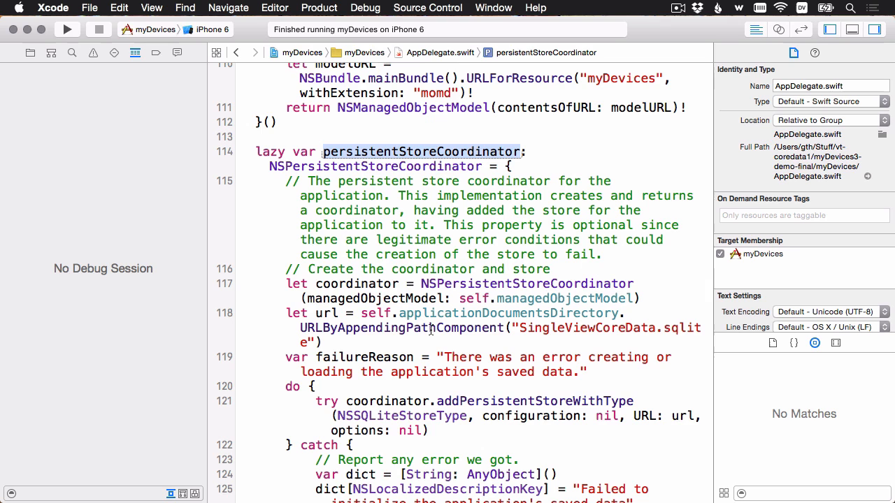
pyautogui.scroll(-3)
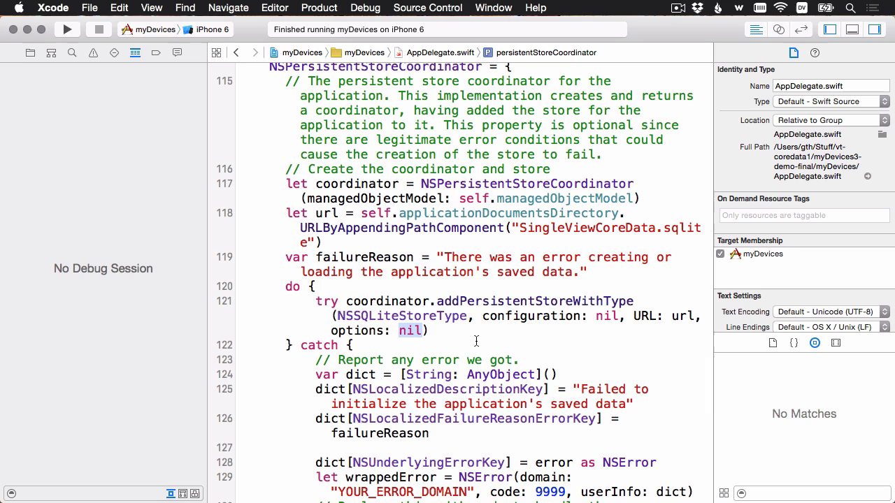
# Step: Pass options enabling NSMigratePersistentStoresAutomaticallyOption and NSInferMappingModelAutomaticallyOption, both true
pyautogui.write('[]')
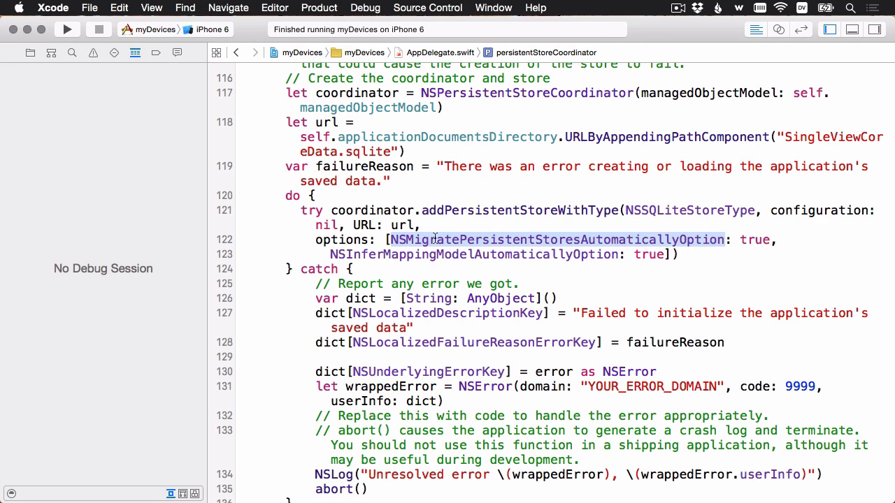
pyautogui.moveTo(601, 238)
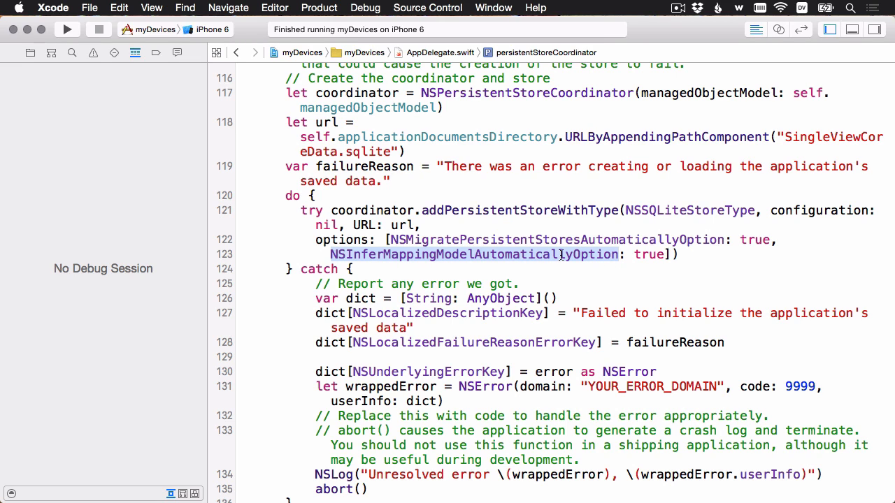
pyautogui.doubleClick(649, 255)
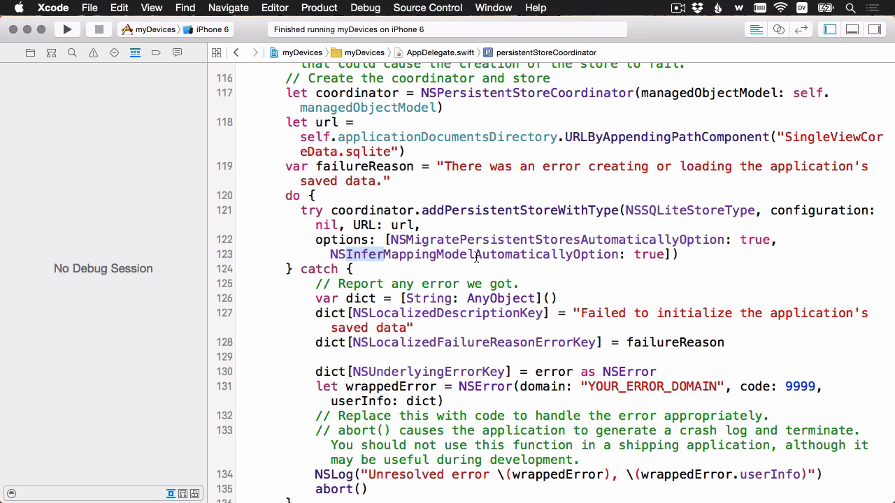
# Step: Run the app, open Some Device #3, and choose Bob from the People list as its owner
pyautogui.click(67, 30)
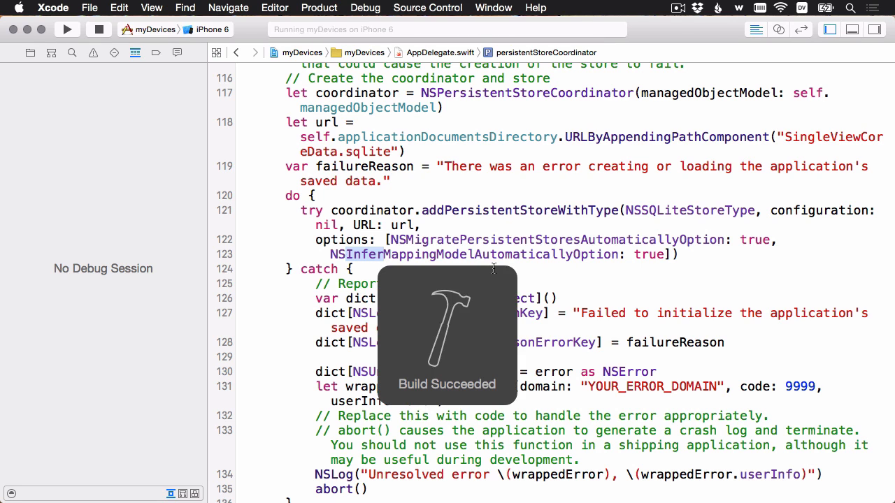
pyautogui.click(67, 28)
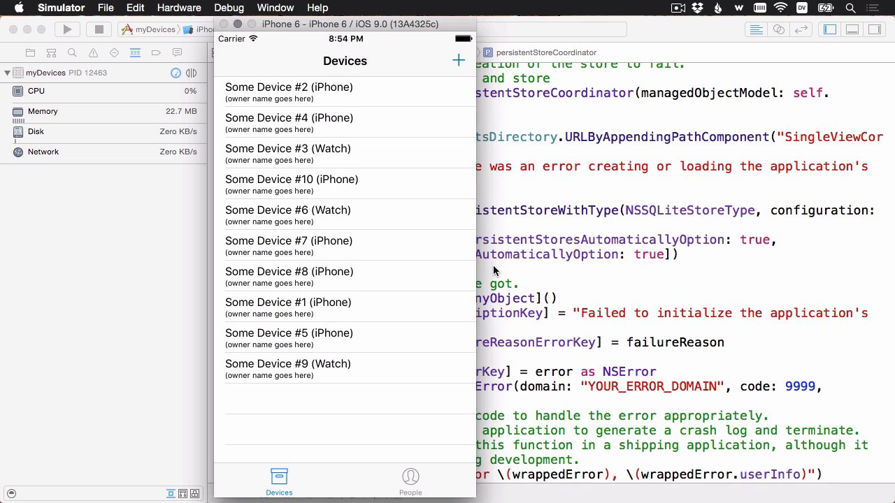
pyautogui.moveTo(321, 157)
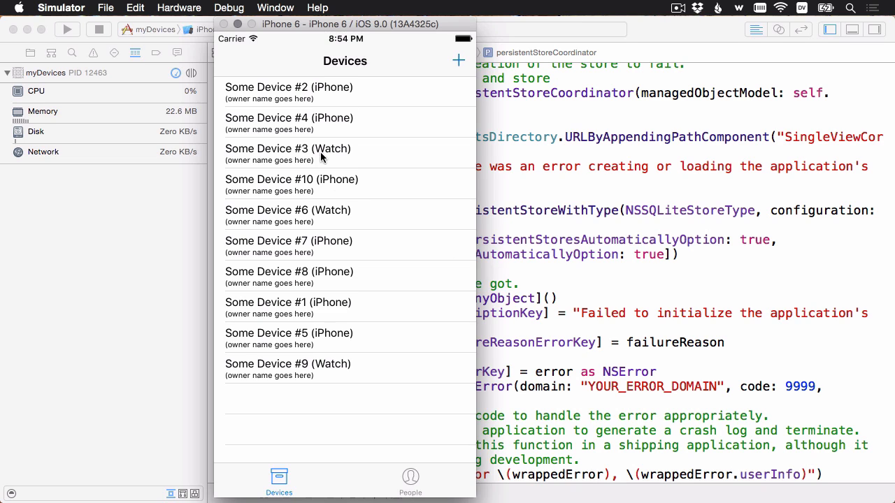
pyautogui.click(288, 149)
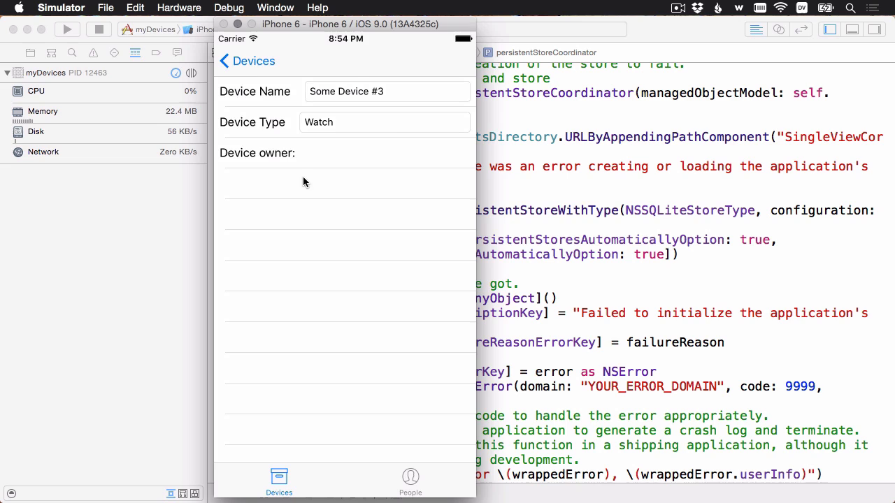
pyautogui.moveTo(285, 144)
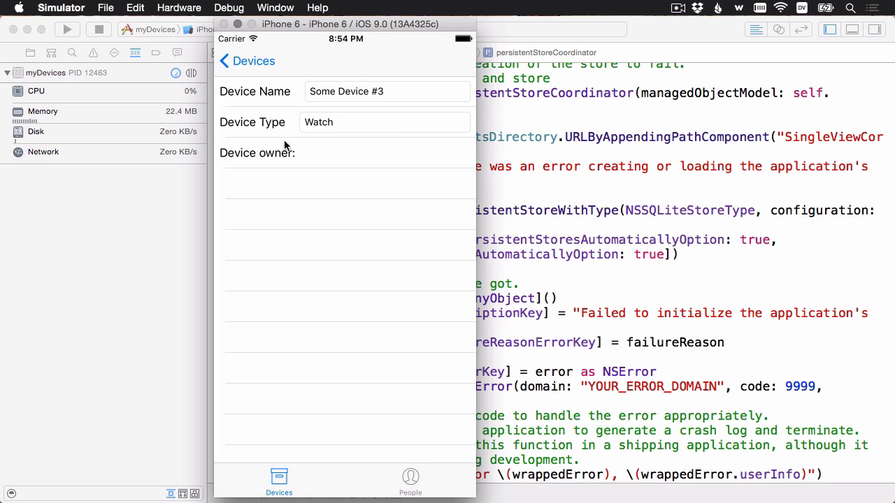
pyautogui.moveTo(306, 168)
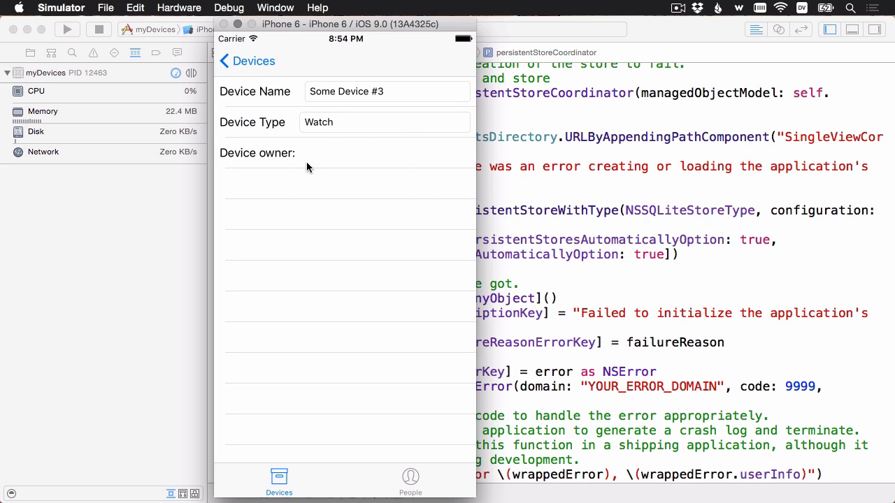
pyautogui.click(412, 482)
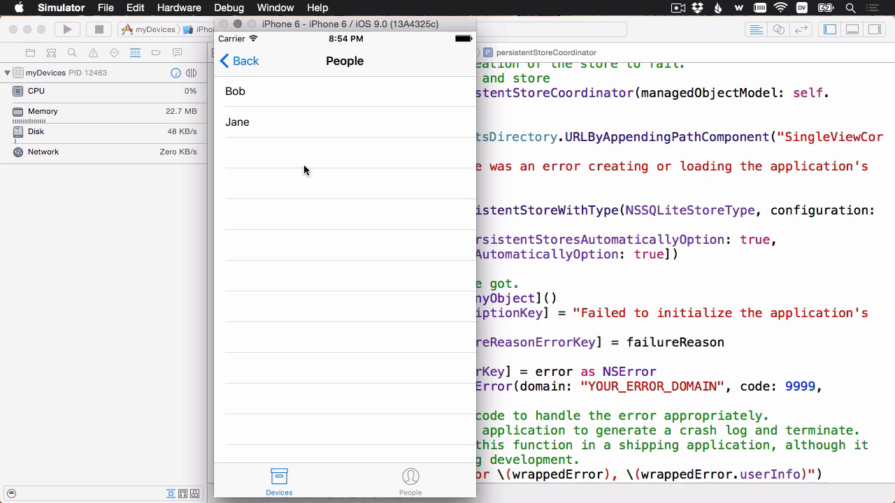
pyautogui.moveTo(313, 215)
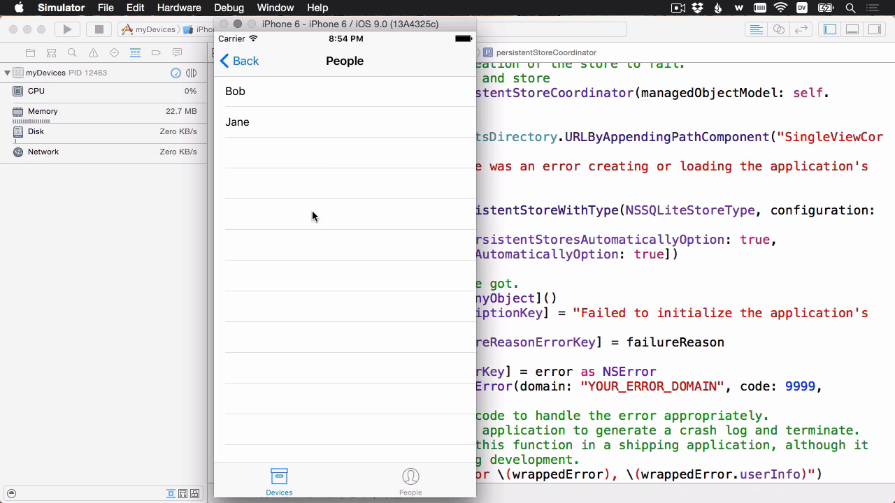
pyautogui.moveTo(325, 97)
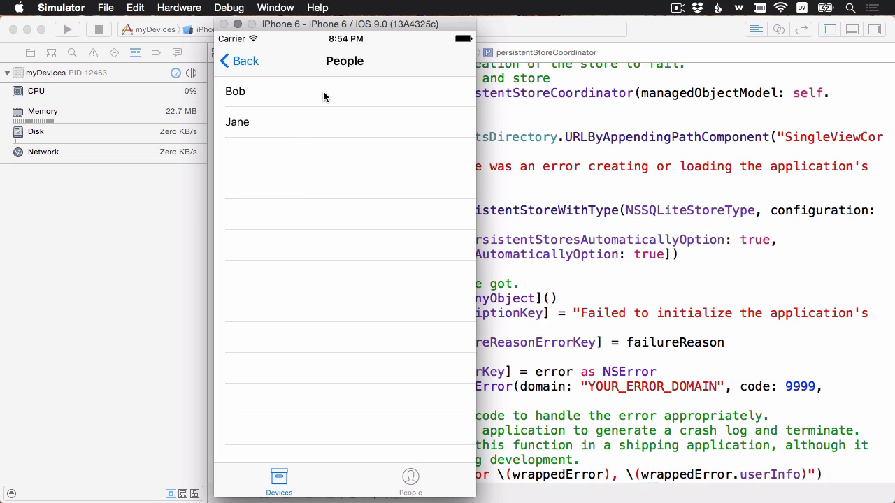
pyautogui.click(315, 93)
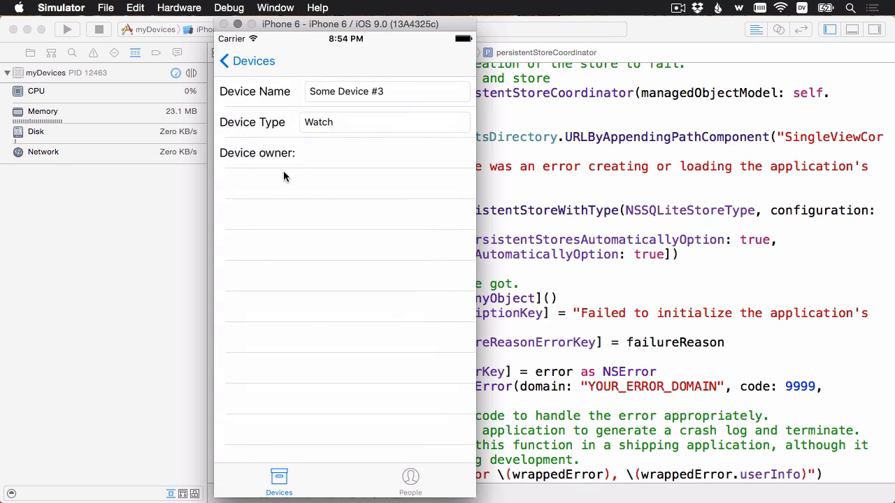
pyautogui.moveTo(324, 142)
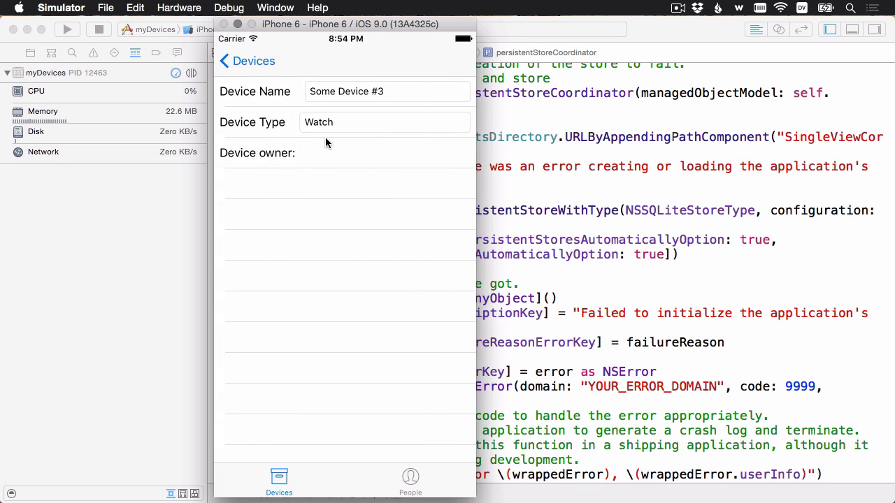
pyautogui.moveTo(413, 179)
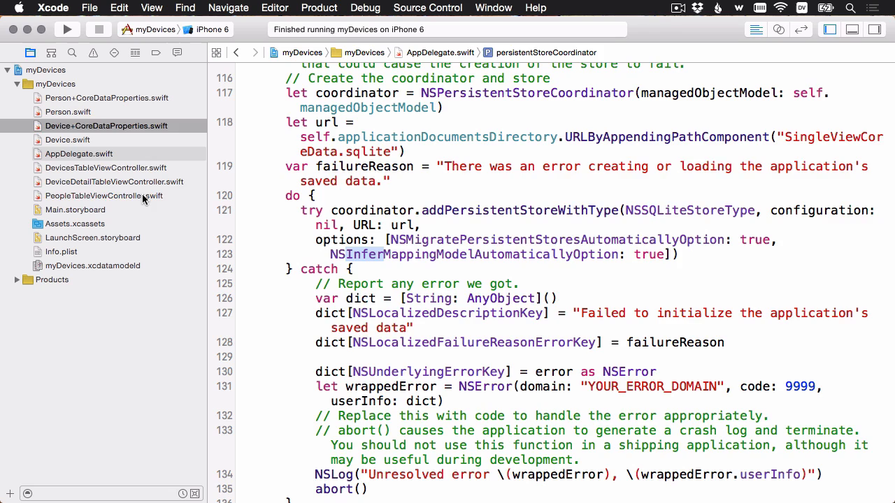
# Step: Review PersonPickerDelegate's didSelectPerson(person:) requirement in PeopleTableViewController.swift
pyautogui.click(103, 196)
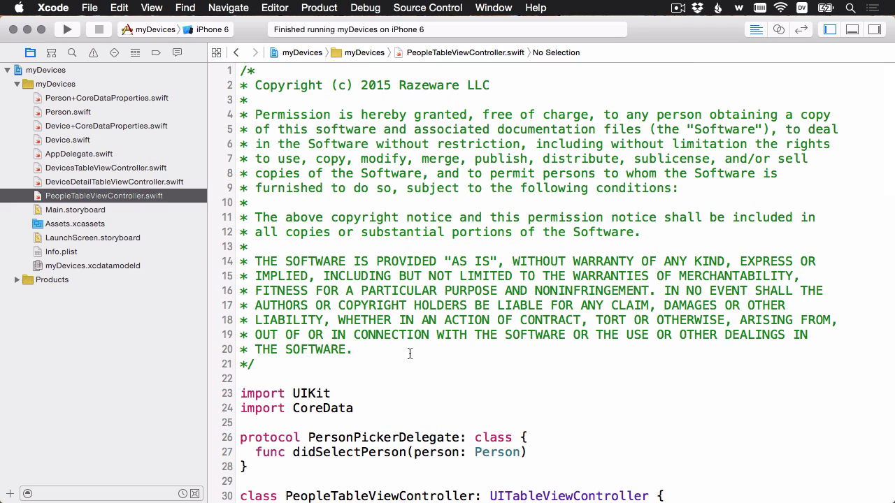
pyautogui.scroll(-3)
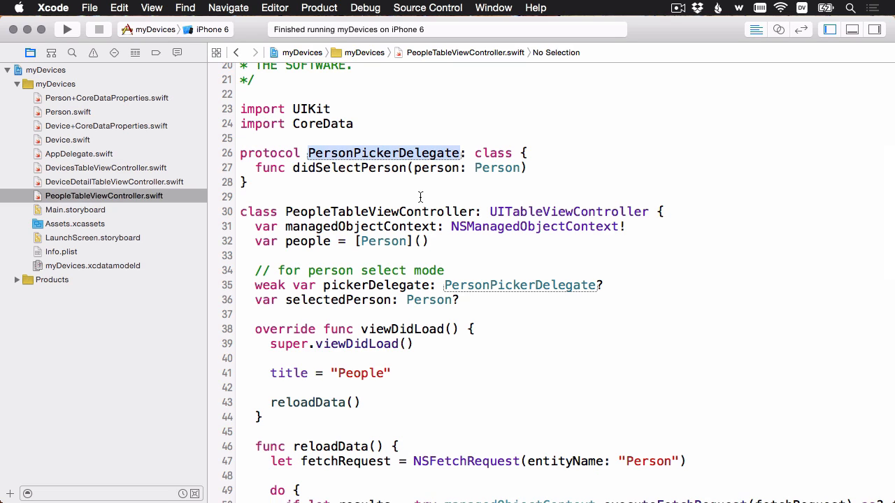
pyautogui.moveTo(381, 179)
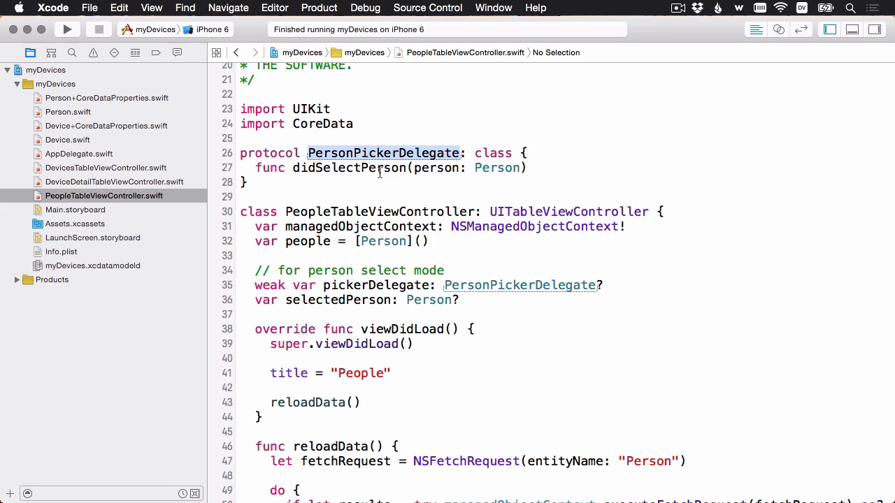
pyautogui.click(349, 168)
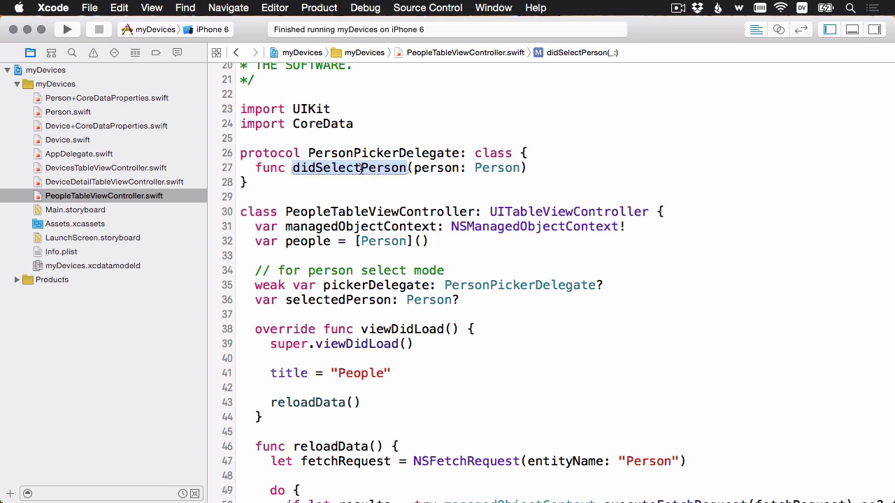
pyautogui.doubleClick(439, 168)
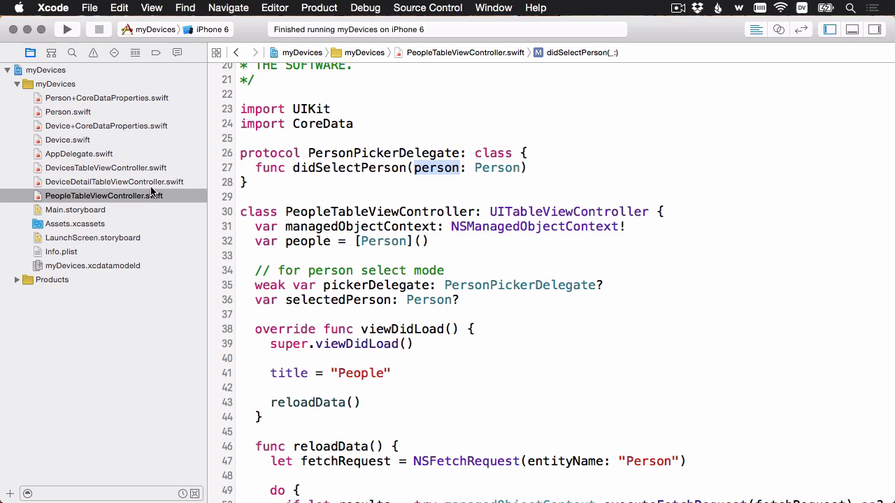
pyautogui.moveTo(114, 184)
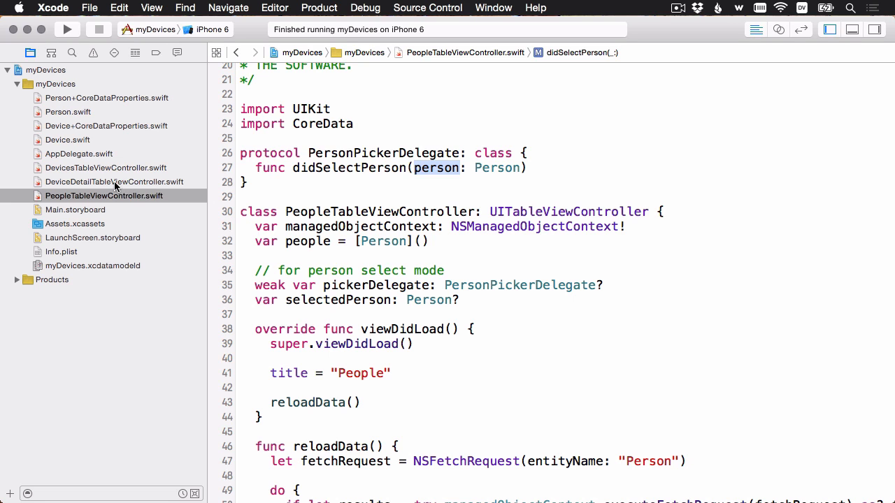
# Step: Open DeviceDetailTableViewController.swift from the Project navigator
pyautogui.click(115, 181)
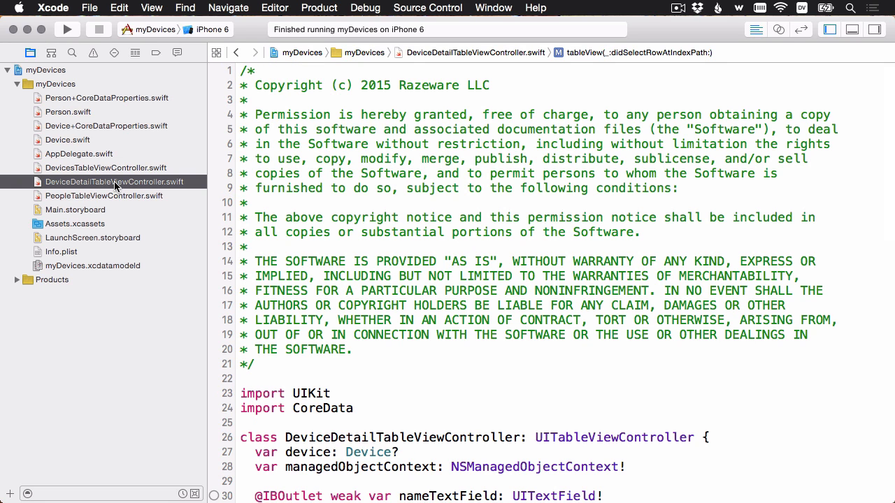
pyautogui.moveTo(173, 201)
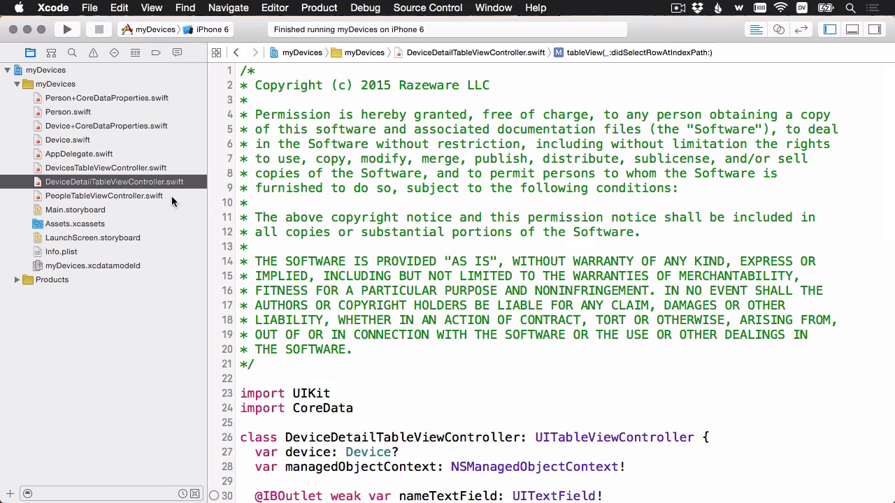
# Step: Add a PersonPickerDelegate extension whose didSelectPerson sets device?.owner = person, then check Device+CoreDataProperties.swift
pyautogui.scroll(-3)
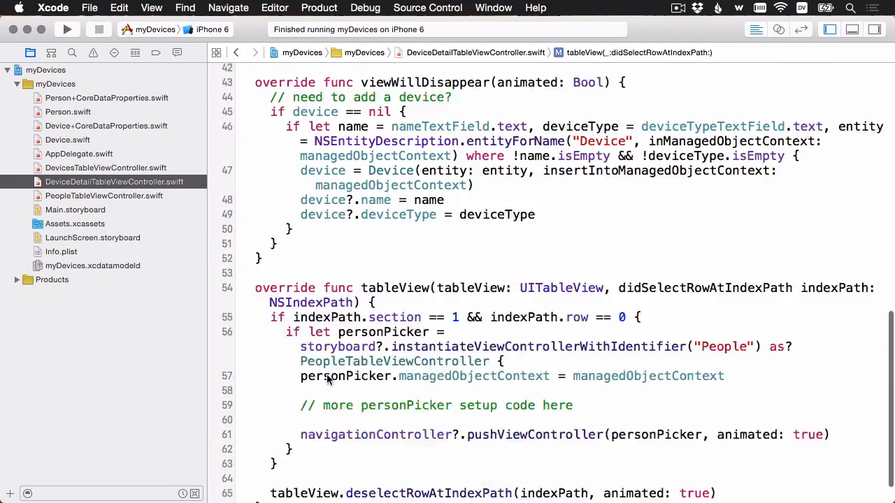
pyautogui.scroll(-3)
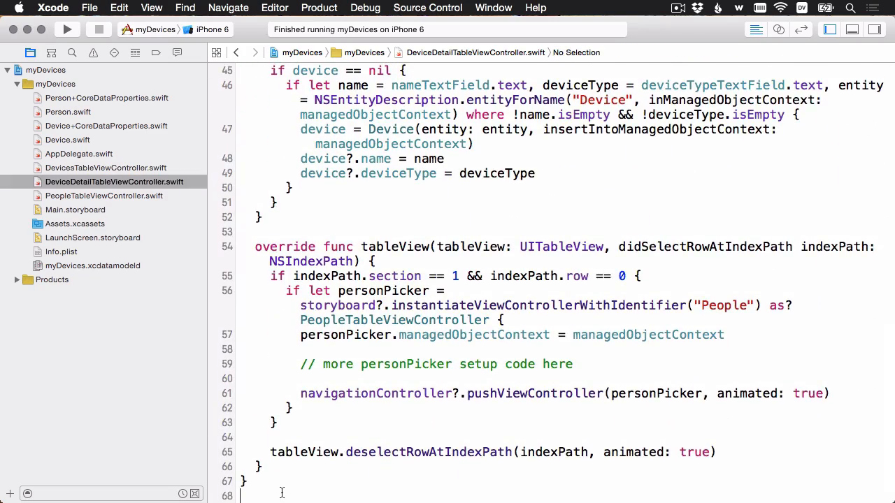
pyautogui.scroll(-3)
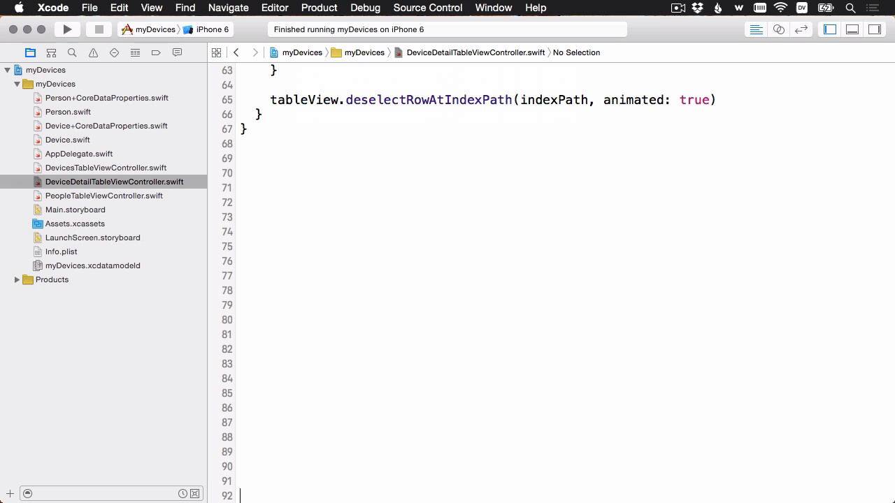
pyautogui.write('e')
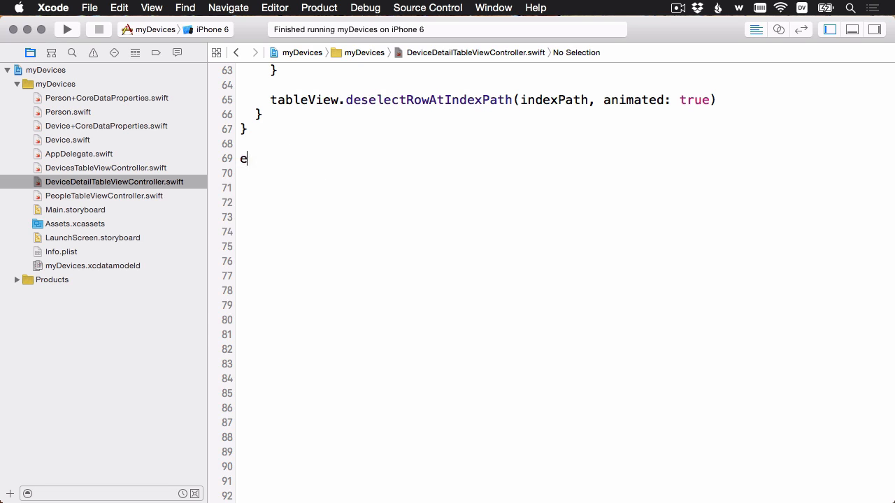
pyautogui.write('xtension DeviceDetailTableViewController: PersonPickerDelegate {')
pyautogui.click(486, 174)
pyautogui.write('func didSelectPerson(person: Person) {')
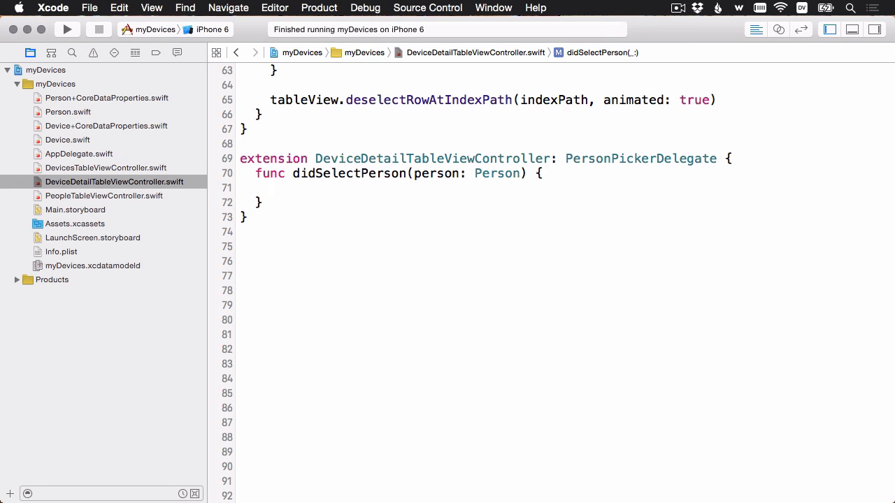
pyautogui.click(273, 188)
pyautogui.write('device?.owner = person')
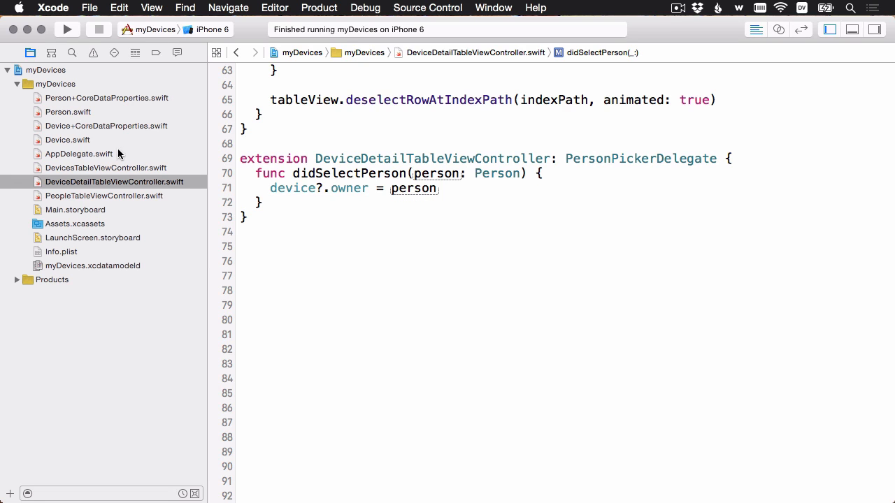
pyautogui.click(107, 126)
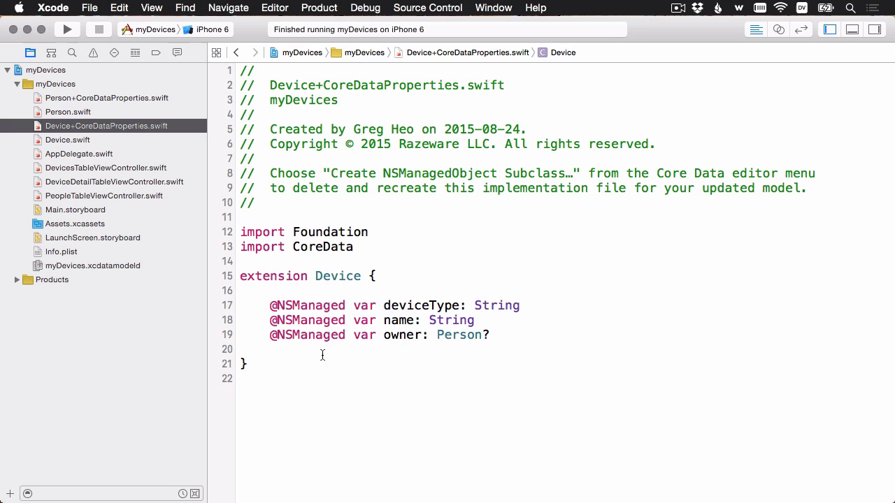
pyautogui.moveTo(400, 334)
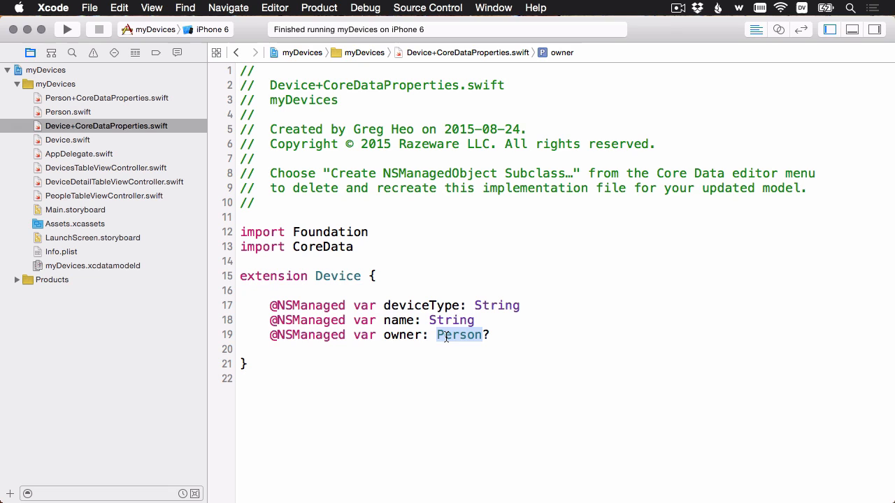
# Step: Return to DeviceDetailTableViewController.swift after confirming owner is typed Person?
pyautogui.click(115, 182)
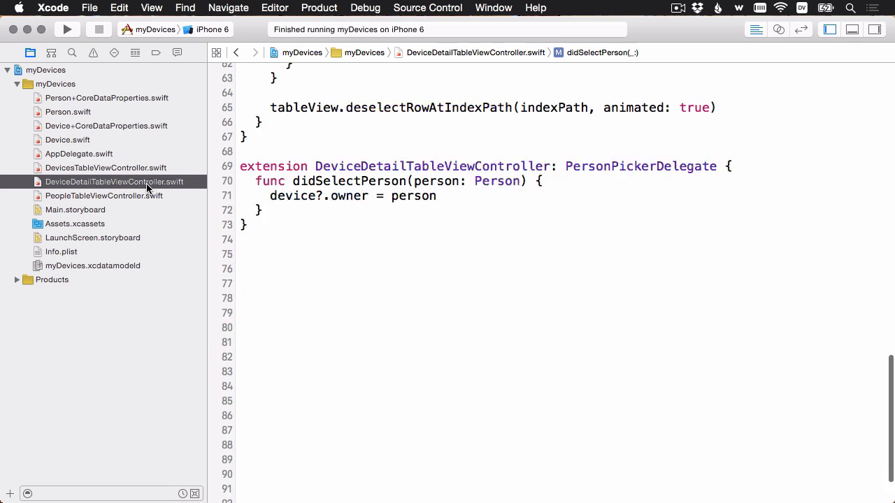
# Step: In didSelectRowAtIndexPath set personPicker.pickerDelegate = self and personPicker.selectedPerson = device?.owner
pyautogui.click(349, 196)
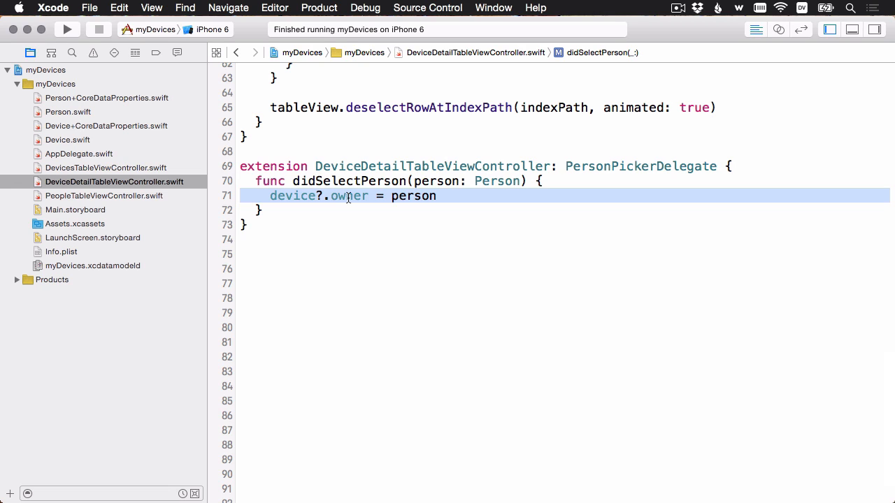
pyautogui.scroll(3)
pyautogui.write('personPicker.selectedPerson = device?.owner')
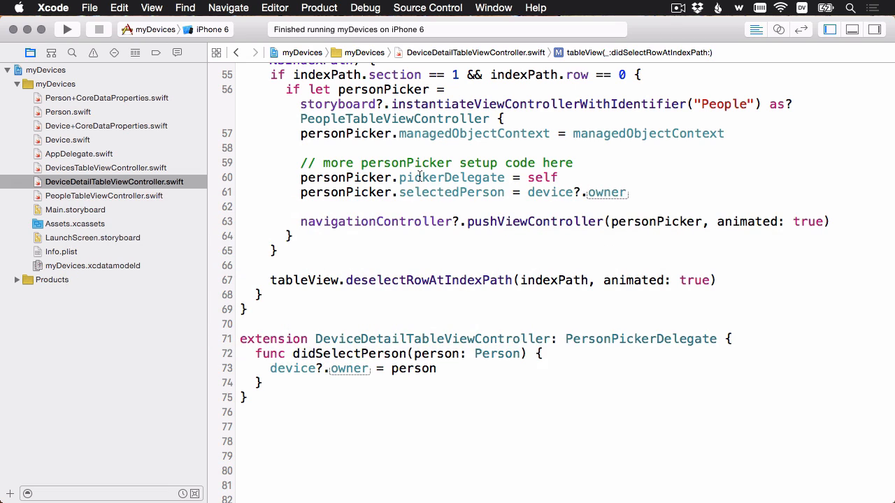
pyautogui.click(420, 176)
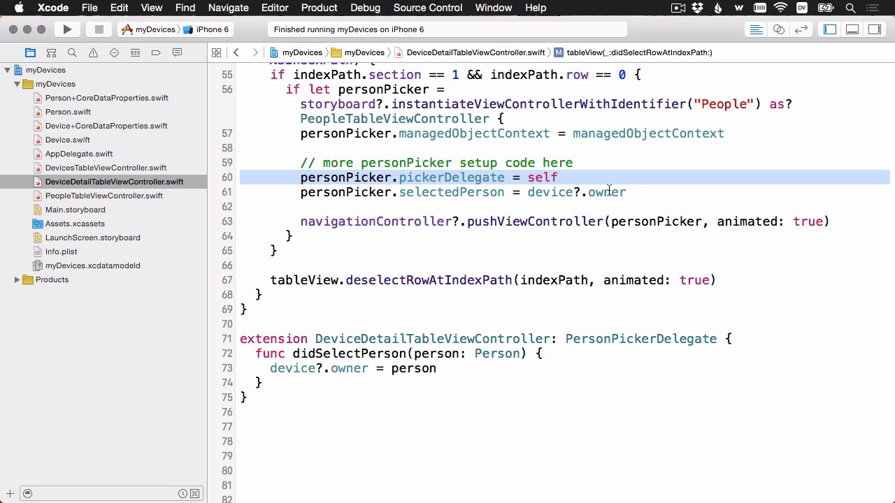
pyautogui.click(464, 193)
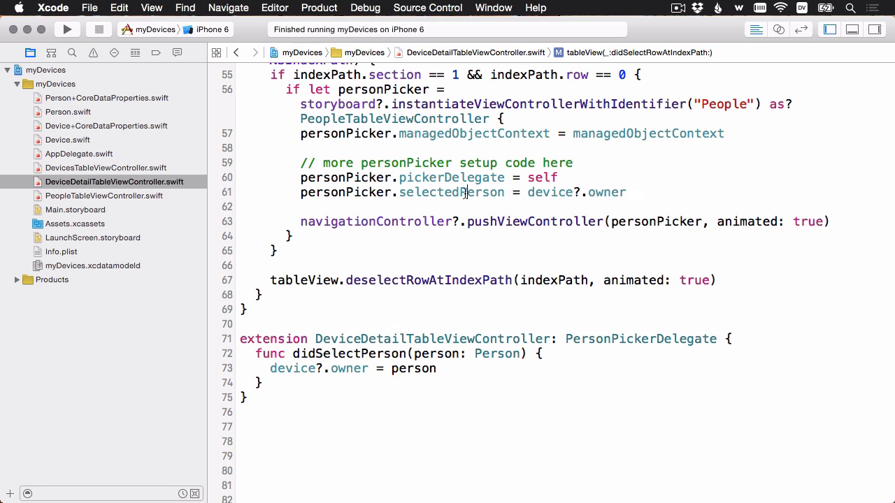
pyautogui.doubleClick(450, 193)
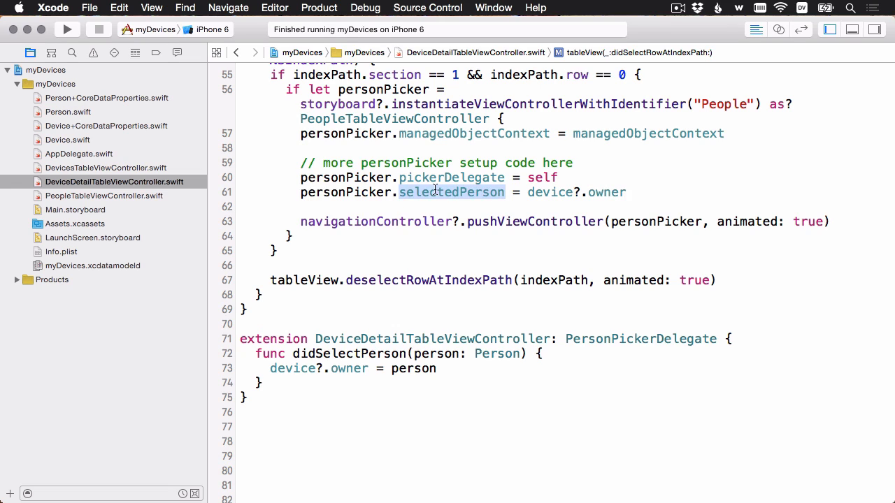
pyautogui.doubleClick(607, 193)
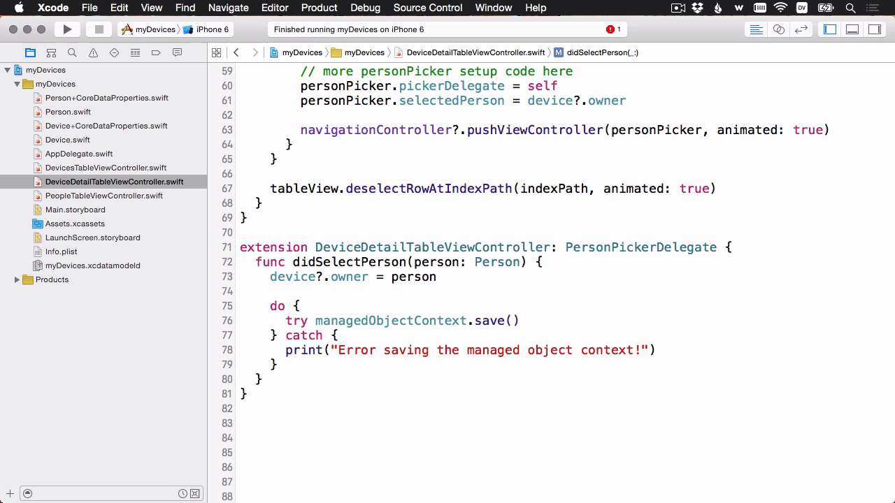
# Step: Review the do/try managedObjectContext.save() with a catch that prints an error in didSelectPerson
pyautogui.doubleClick(392, 320)
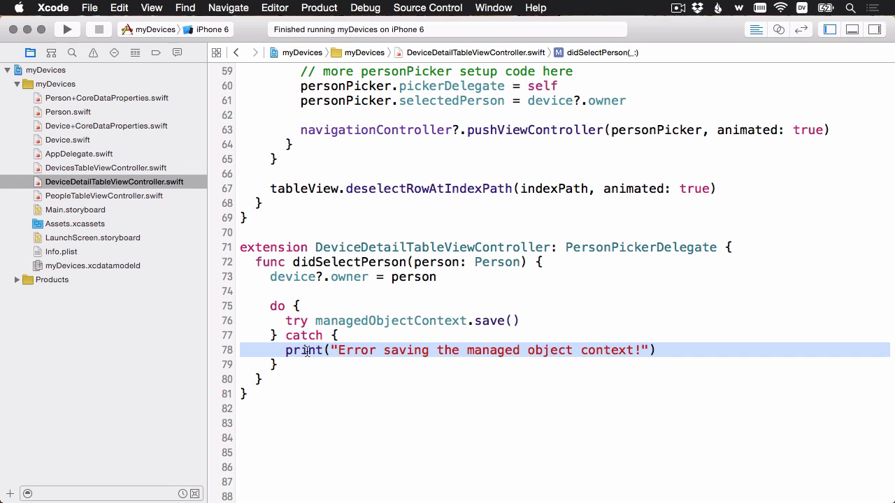
pyautogui.click(352, 277)
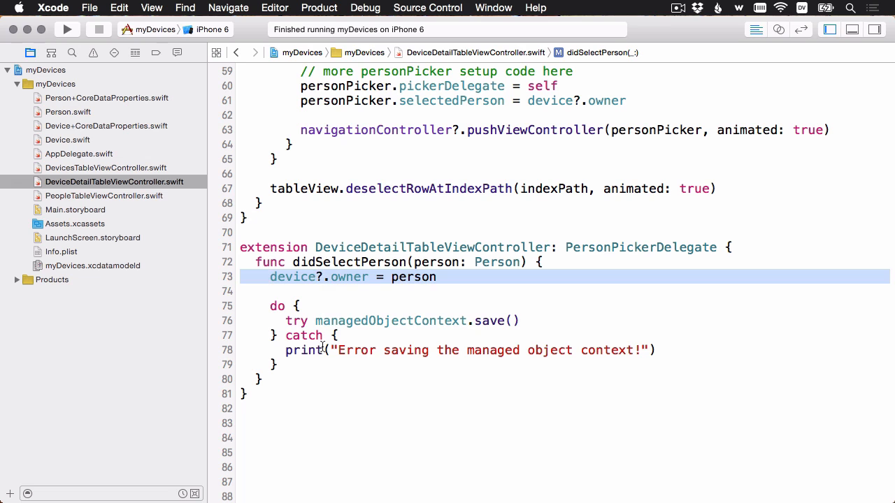
pyautogui.click(464, 349)
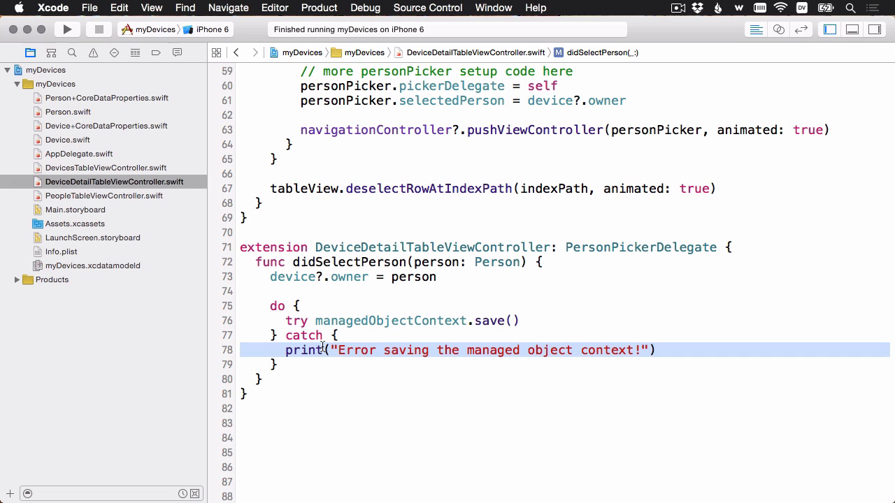
# Step: In viewWillAppear set deviceOwnerLabel to "Device owner: " plus owner.name, else "Set device owner"
pyautogui.scroll(3)
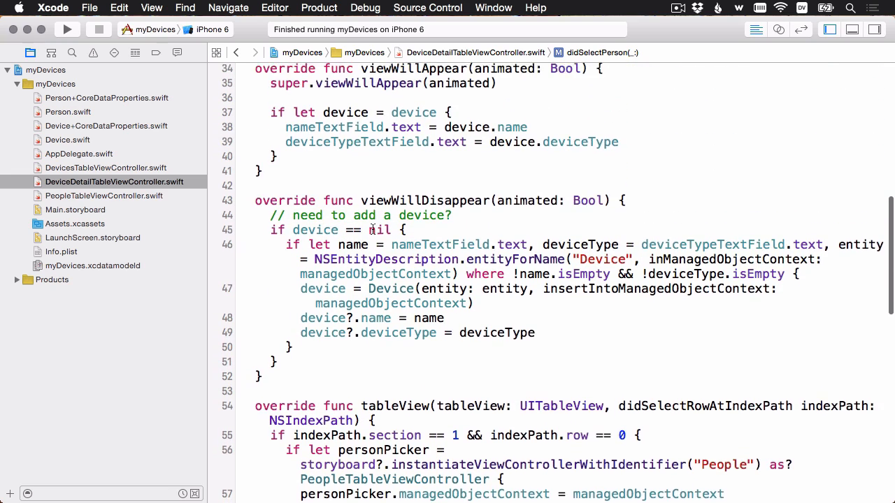
pyautogui.scroll(3)
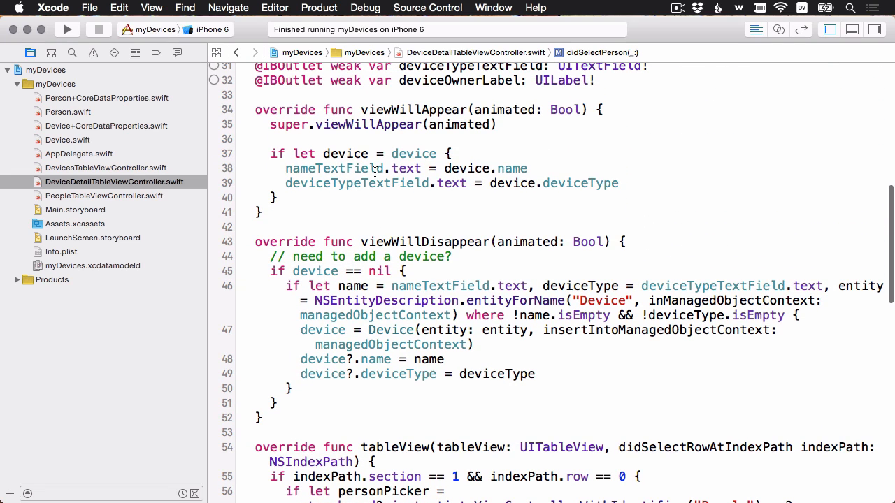
pyautogui.click(419, 183)
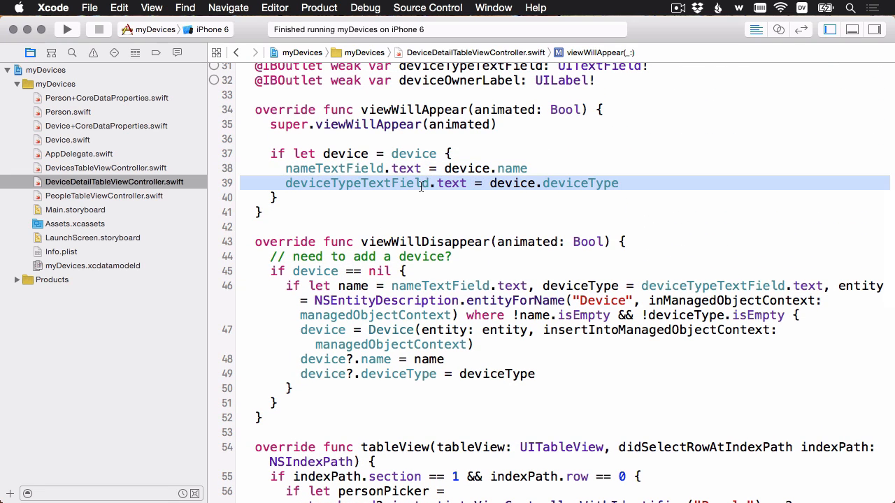
pyautogui.click(621, 184)
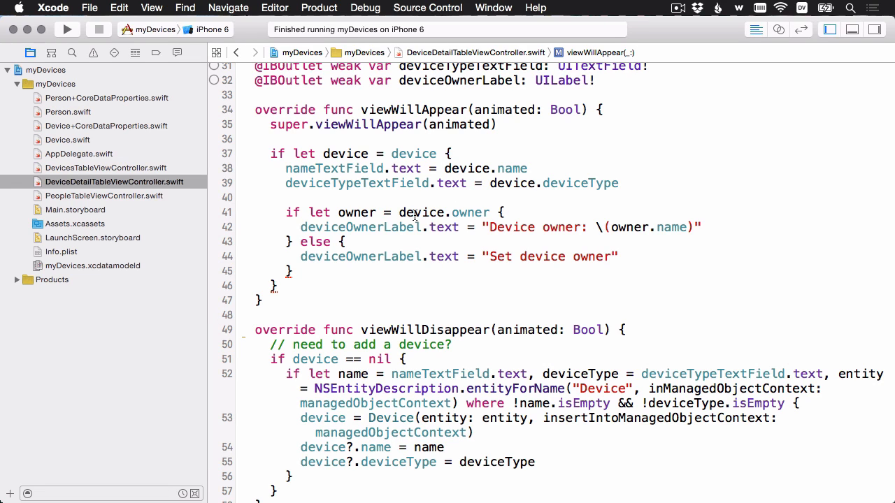
pyautogui.doubleClick(509, 227)
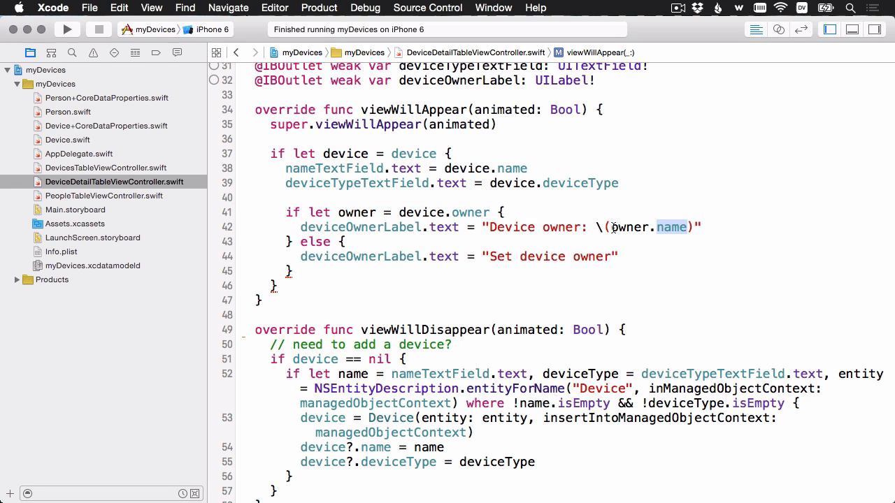
pyautogui.moveTo(465, 244)
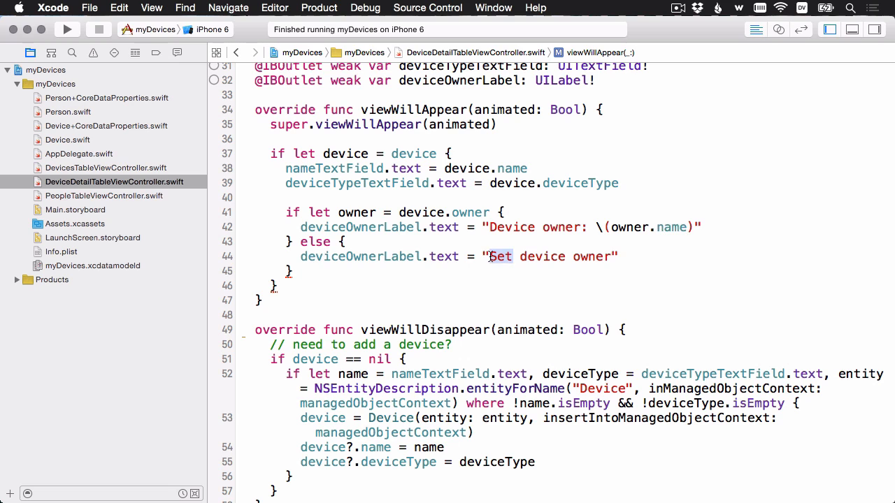
pyautogui.click(576, 258)
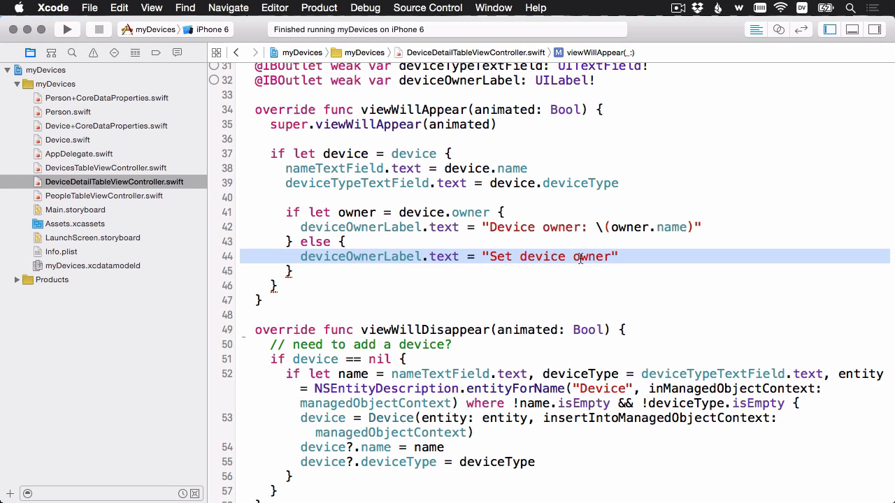
pyautogui.click(530, 264)
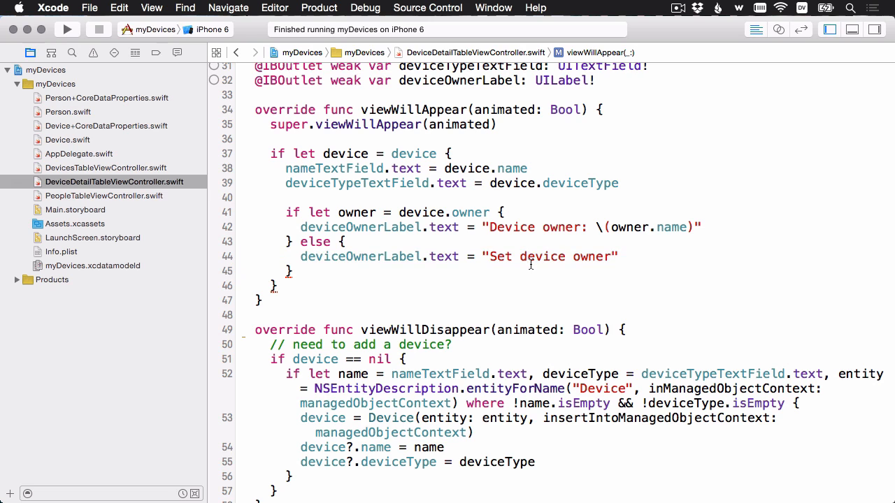
# Step: Run the app, set Some Device #10's owner to Jane then Bob, and return to the devices list
pyautogui.click(67, 29)
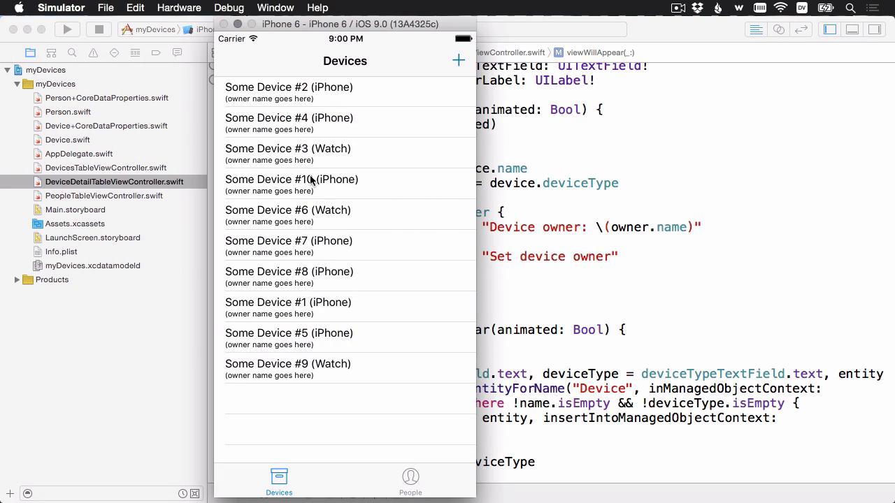
pyautogui.click(291, 179)
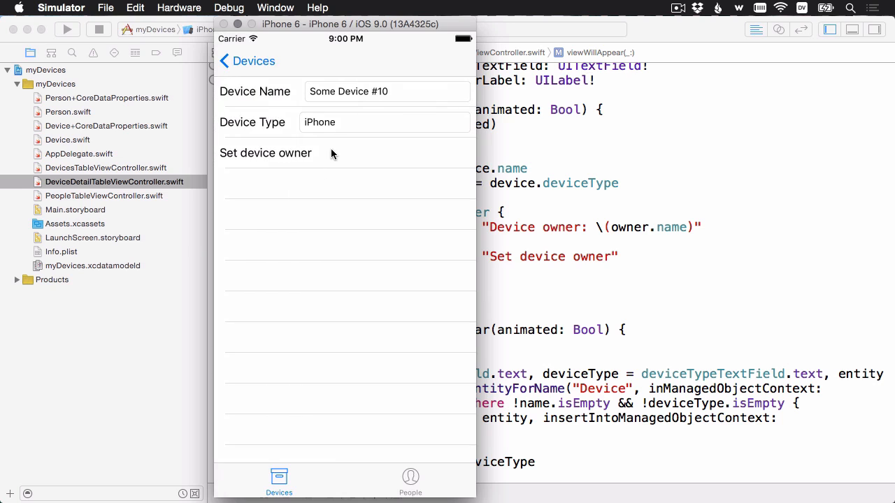
pyautogui.click(266, 152)
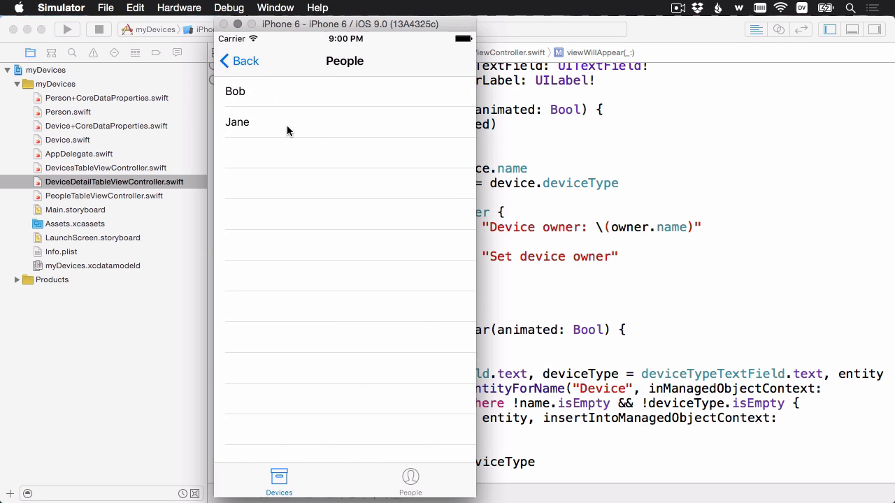
pyautogui.click(238, 122)
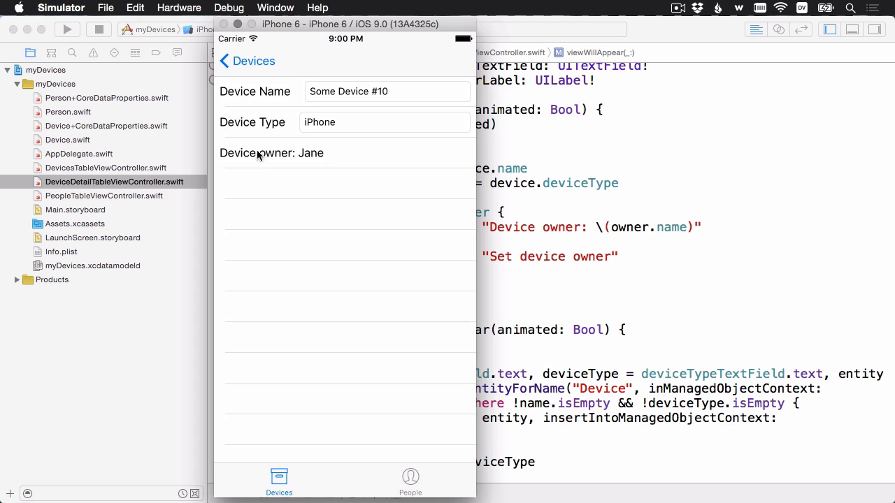
pyautogui.click(271, 153)
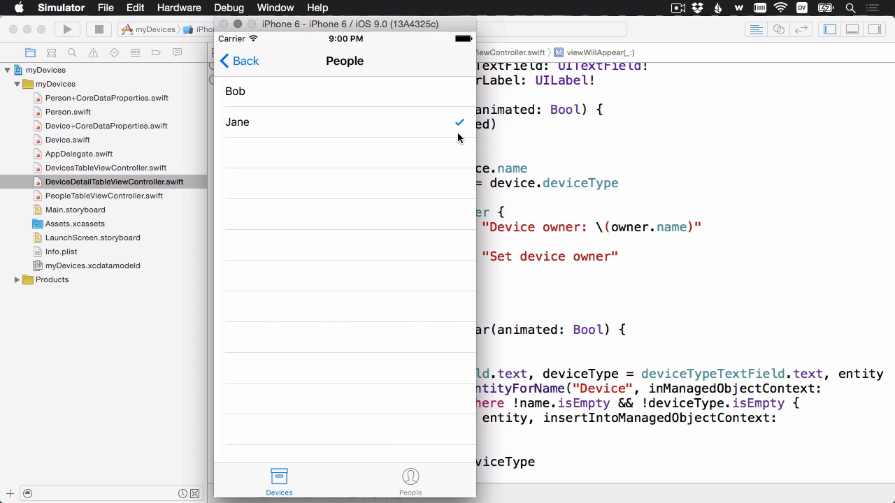
pyautogui.moveTo(375, 152)
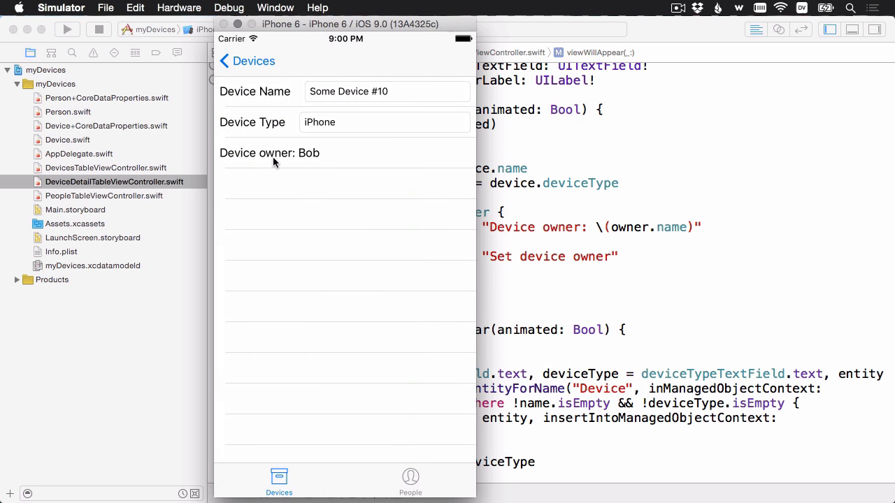
pyautogui.click(246, 61)
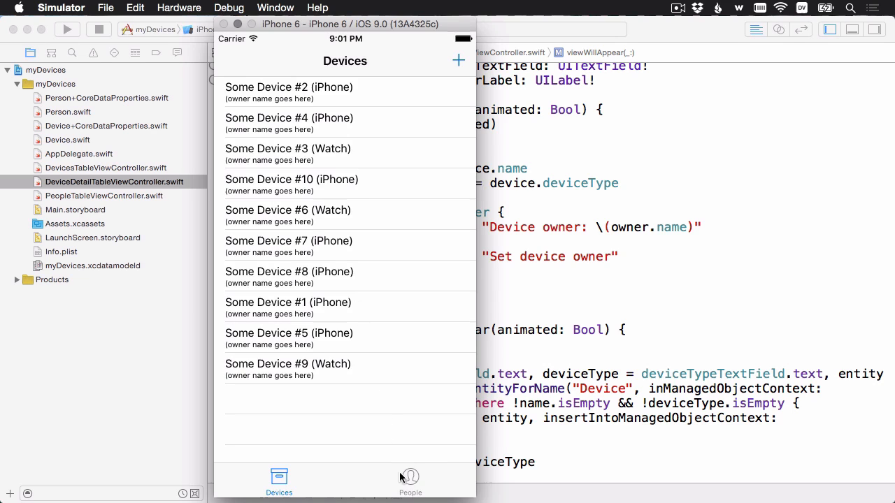
# Step: Switch to the People tab showing Bob and Jane
pyautogui.click(411, 483)
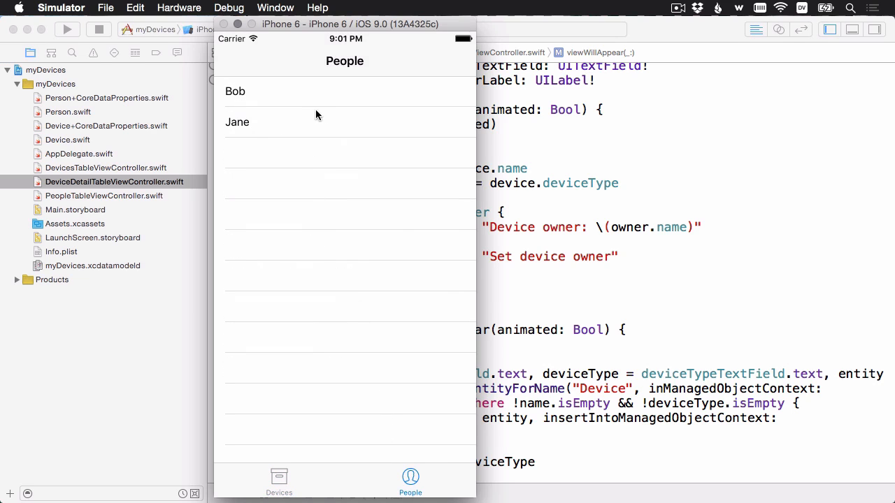
pyautogui.moveTo(312, 157)
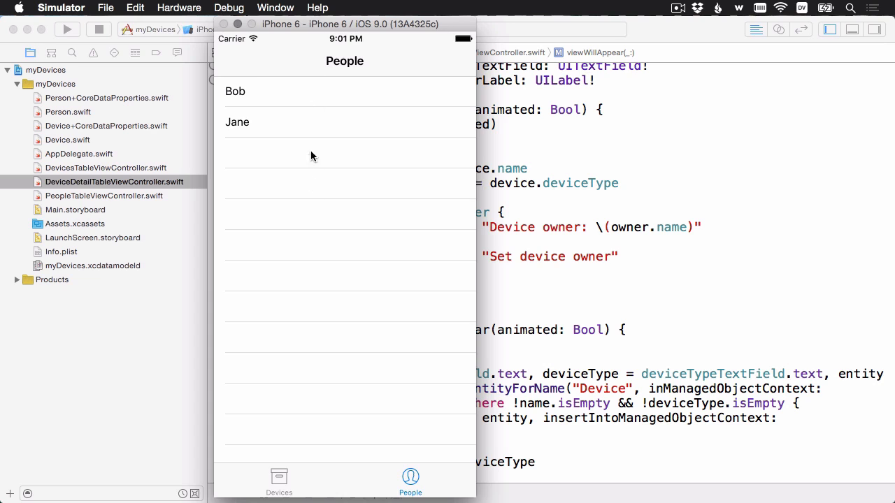
pyautogui.moveTo(293, 126)
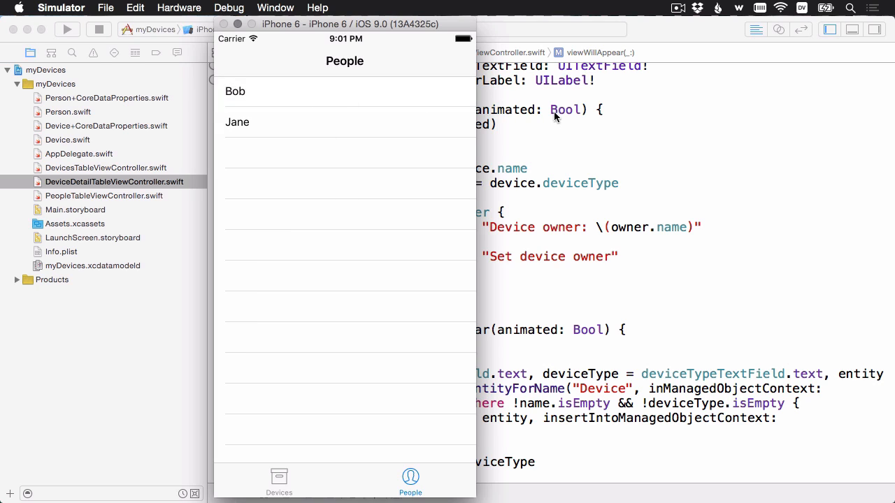
pyautogui.moveTo(372, 245)
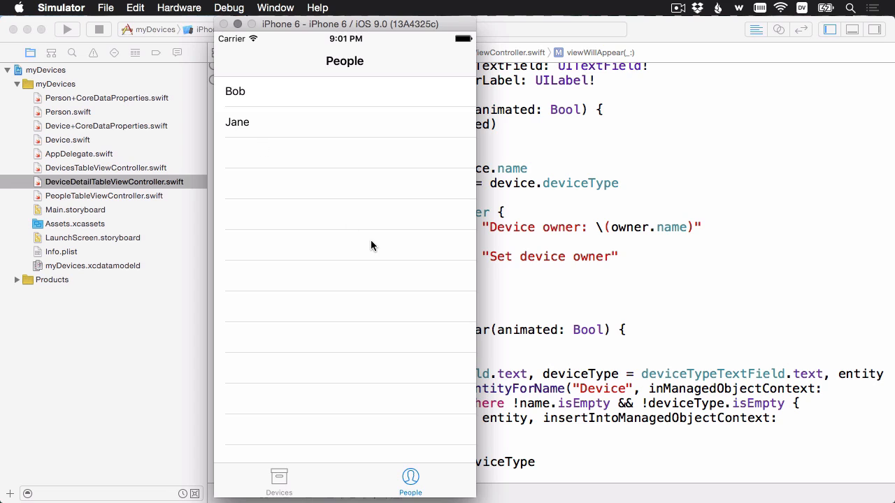